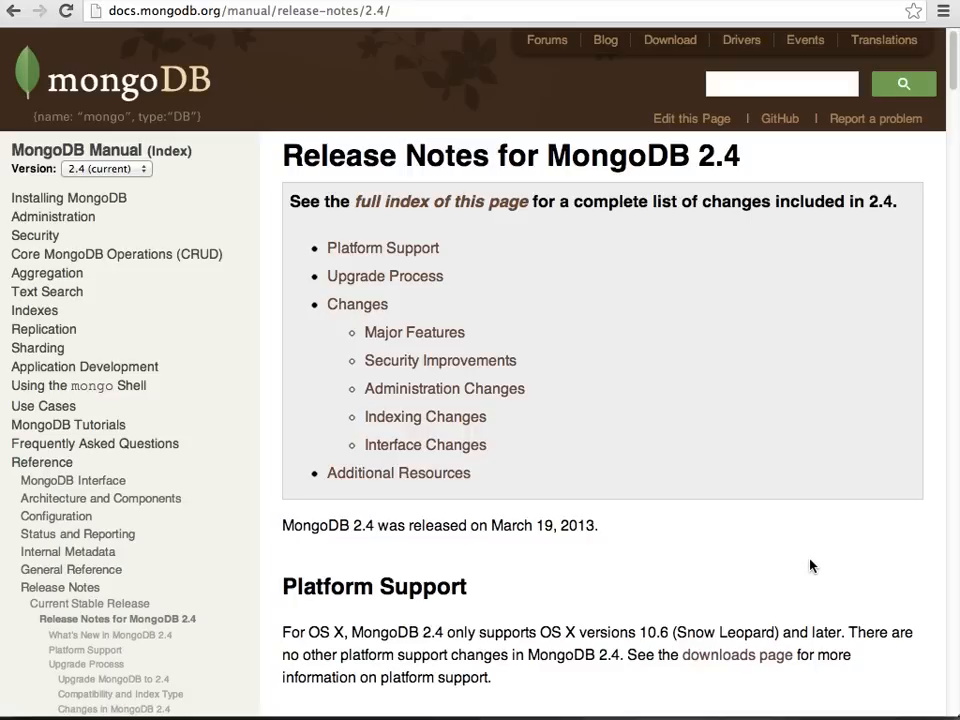
Step: Scroll through the MongoDB 2.4 release notes down to Security Improvements
{"action": "scroll", "scroll_direction": "down", "scroll_amount": 3}
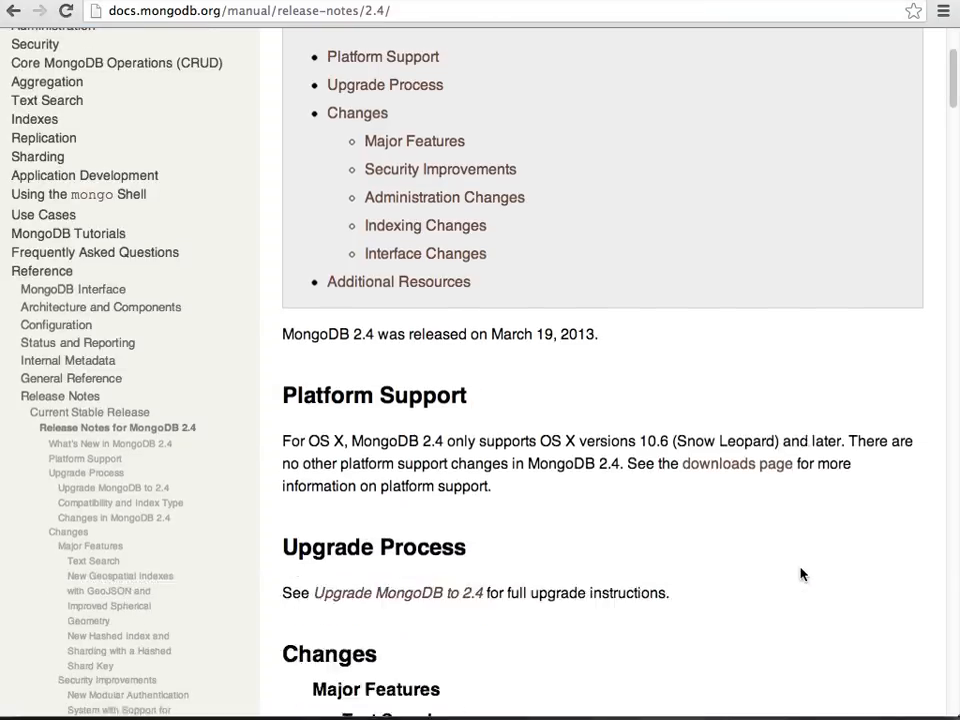
{"action": "scroll", "scroll_direction": "down", "scroll_amount": 3}
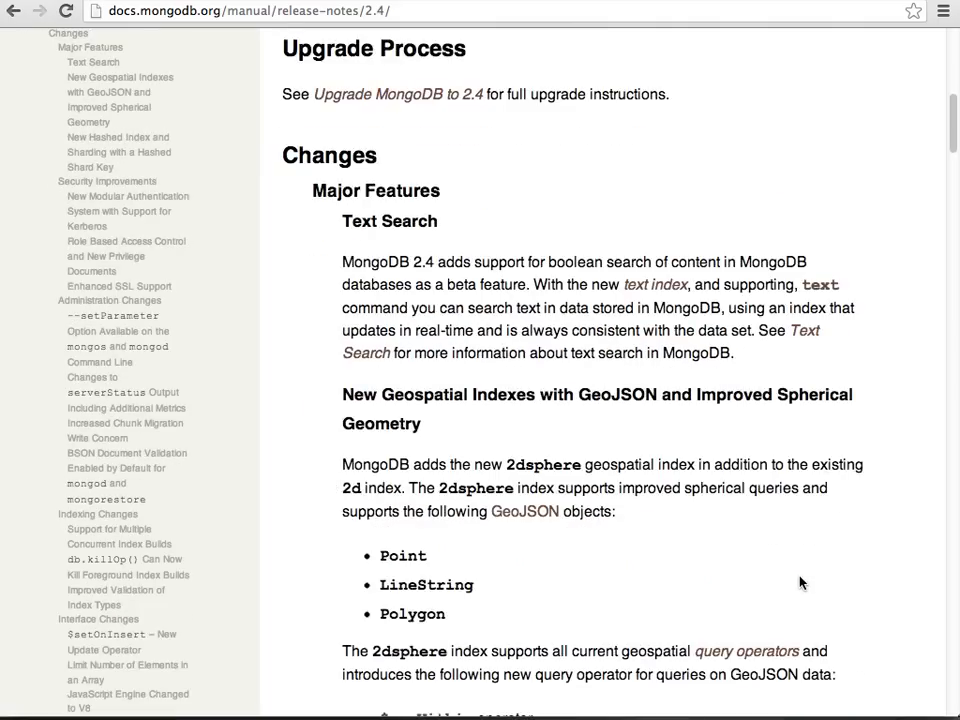
{"action": "scroll", "scroll_direction": "down", "scroll_amount": 3}
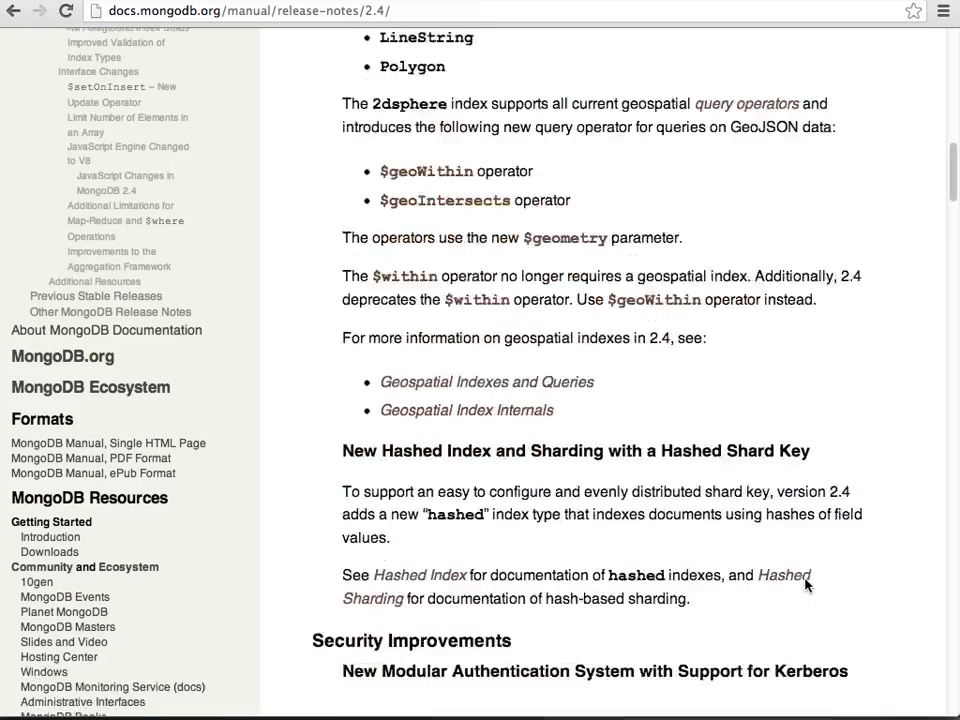
{"action": "scroll", "scroll_direction": "down", "scroll_amount": 3}
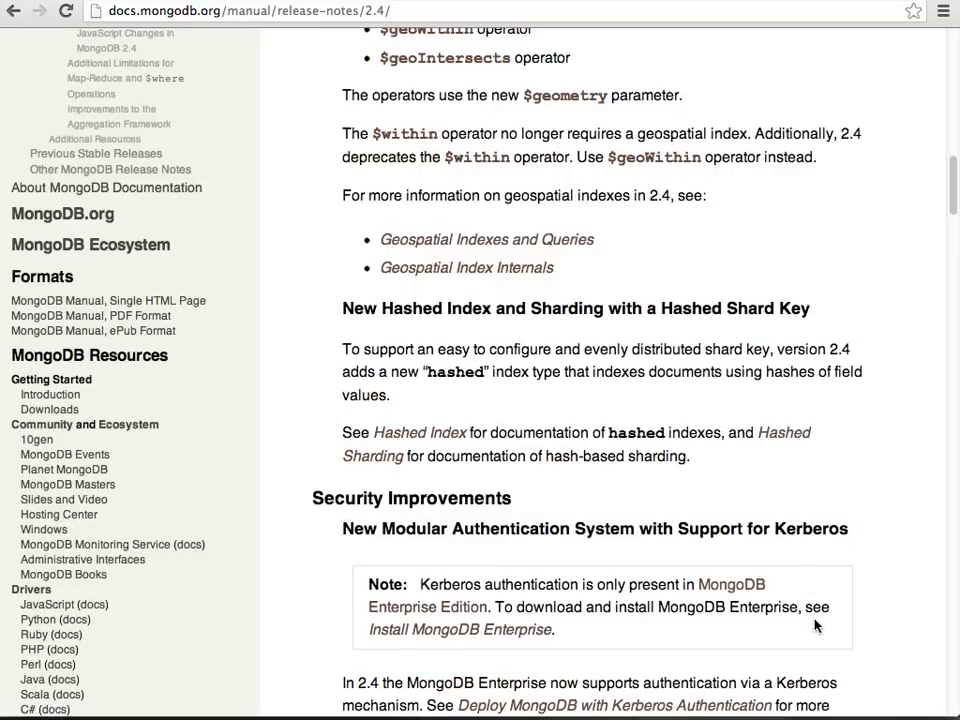
{"action": "mouse_move", "coordinate": [820, 628]}
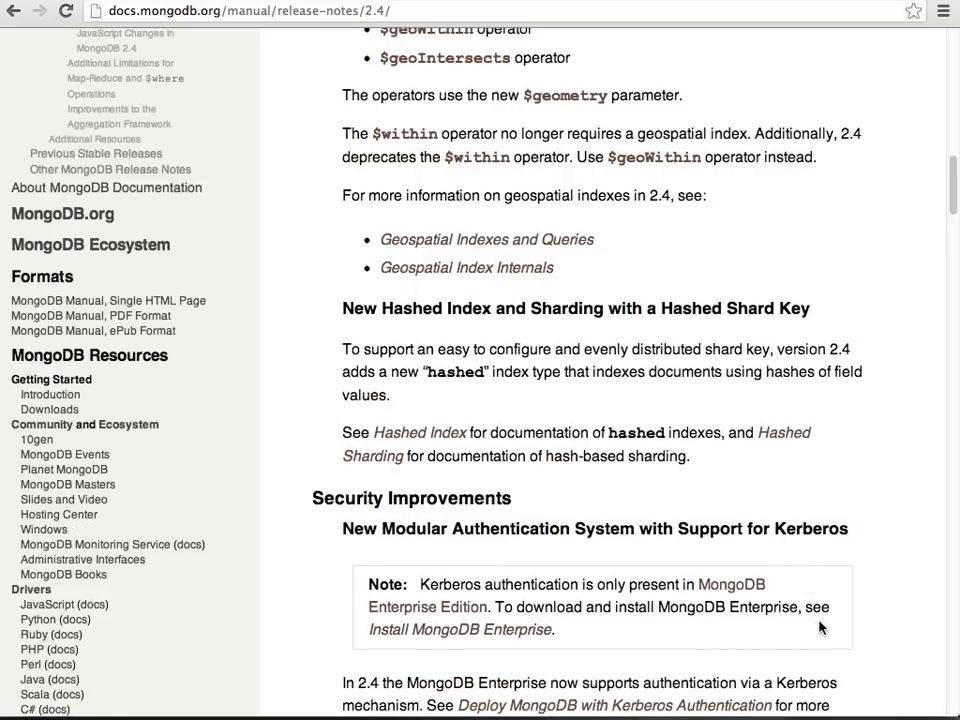
{"action": "scroll", "scroll_direction": "down", "scroll_amount": 3}
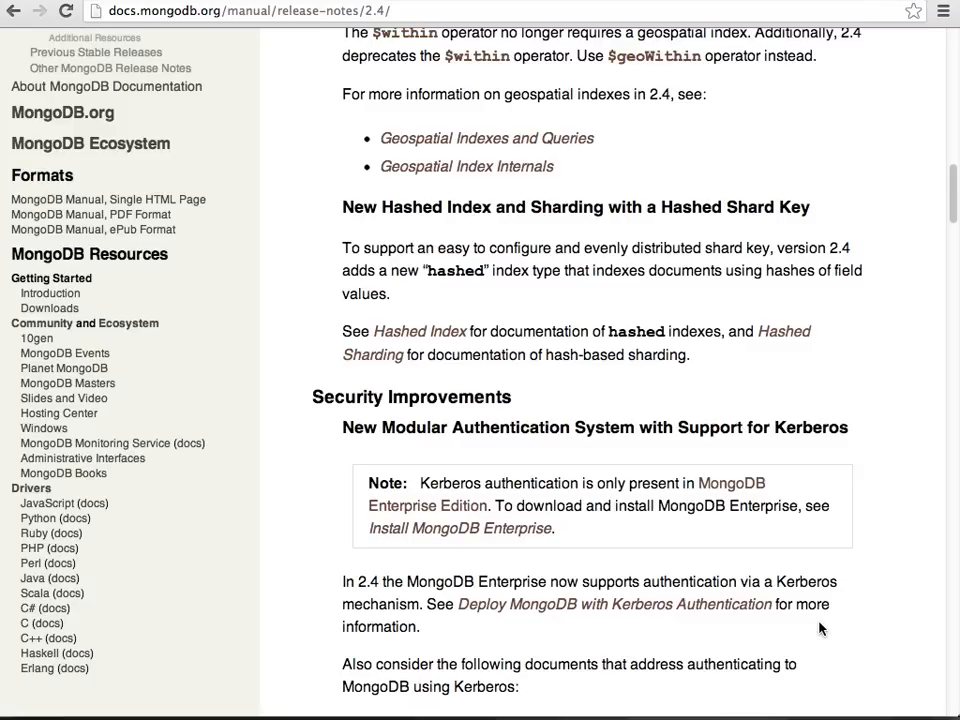
{"action": "scroll", "scroll_direction": "down", "scroll_amount": 3}
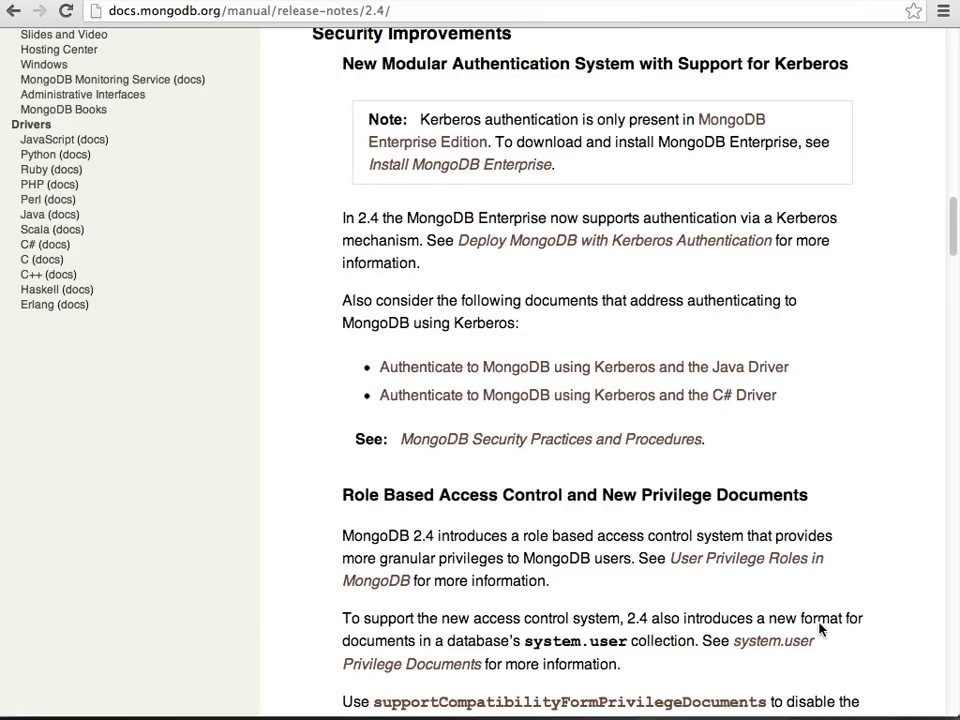
{"action": "scroll", "scroll_direction": "up", "scroll_amount": 3}
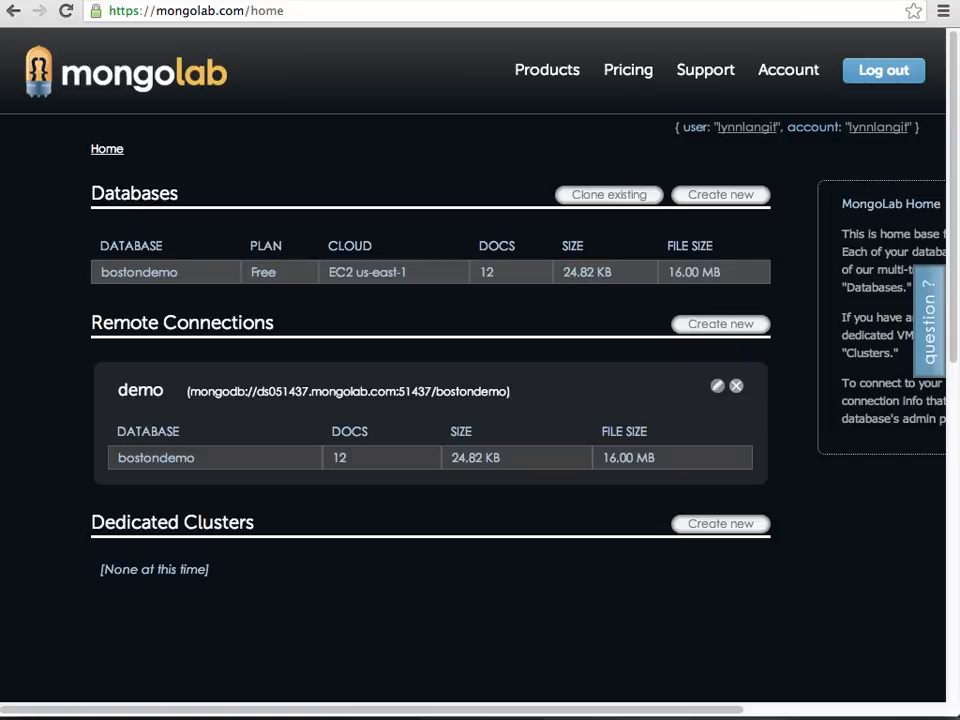
{"action": "mouse_move", "coordinate": [552, 46]}
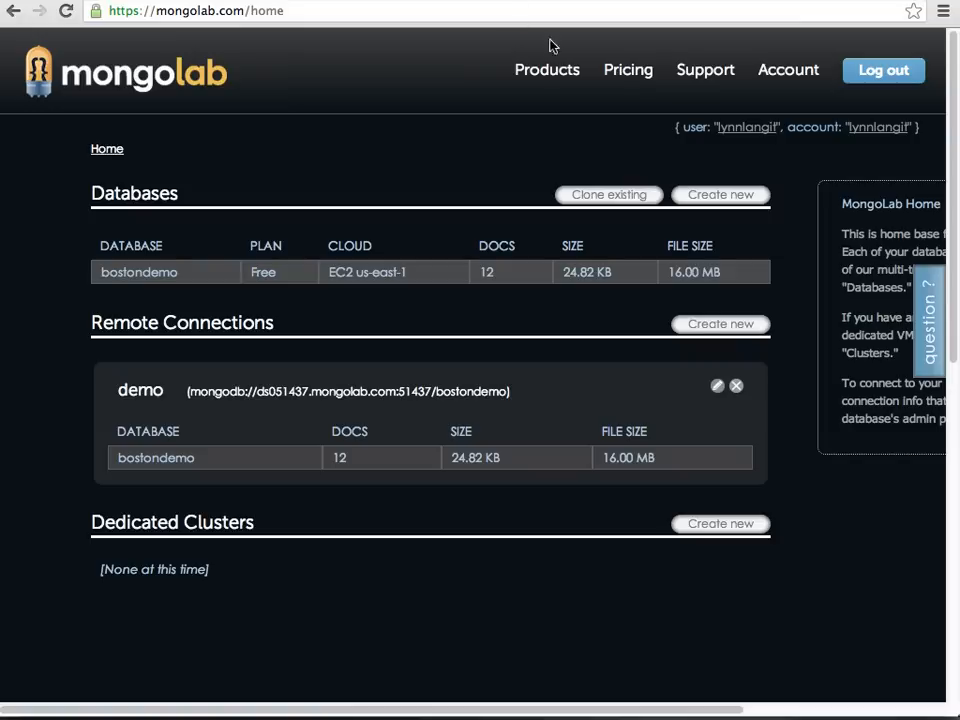
Step: View MongoLab's Shared vs Dedicated product overview, then its Plans and Pricing page
{"action": "left_click", "coordinate": [547, 70]}
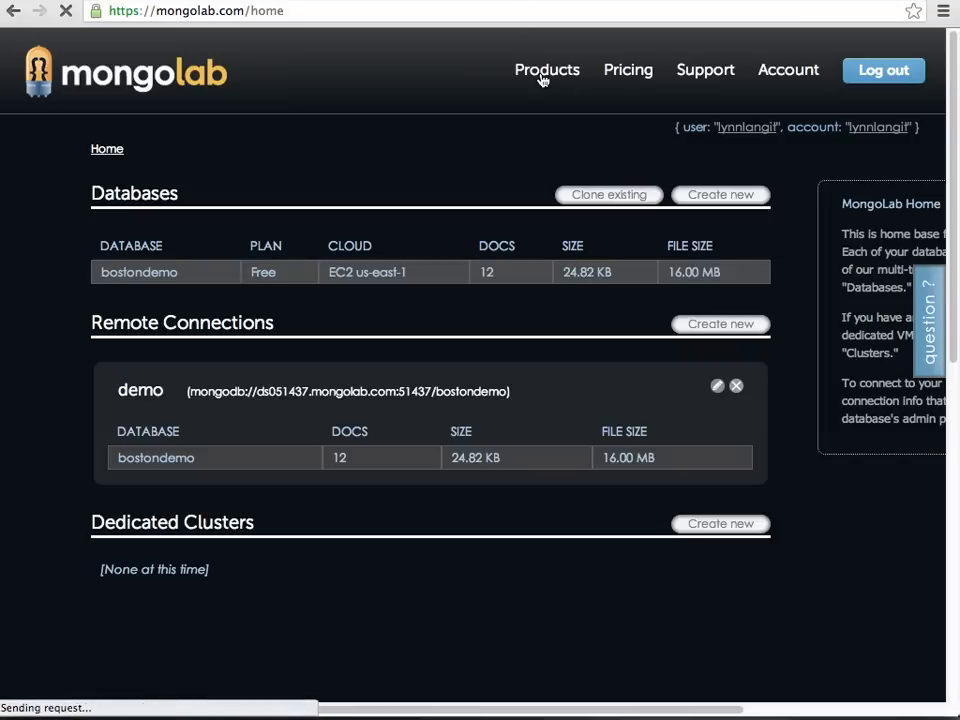
{"action": "left_click", "coordinate": [547, 69]}
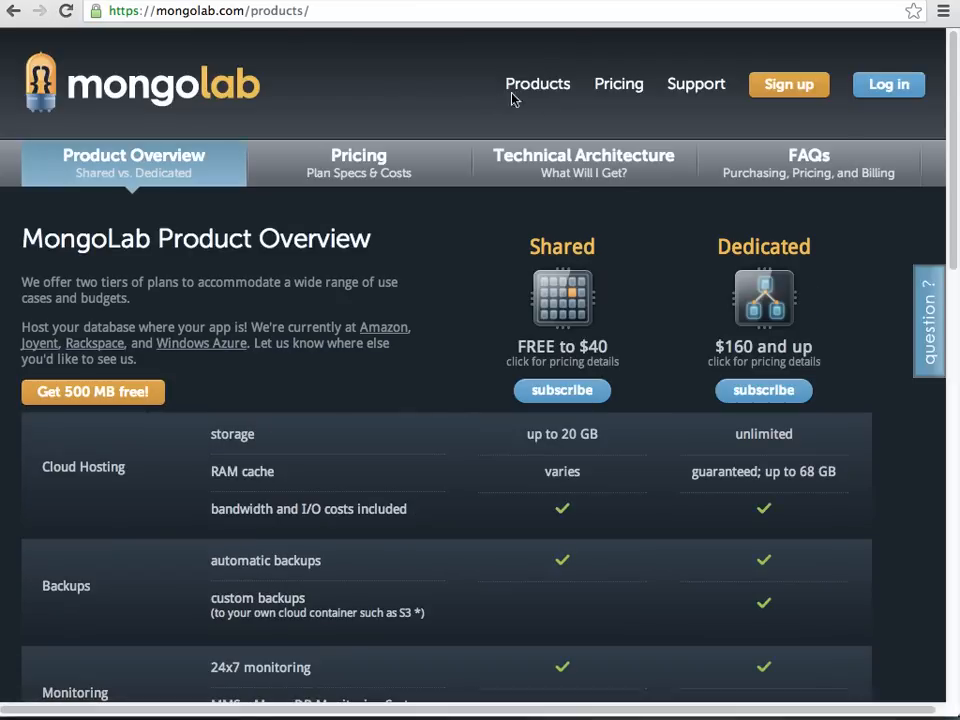
{"action": "mouse_move", "coordinate": [400, 90]}
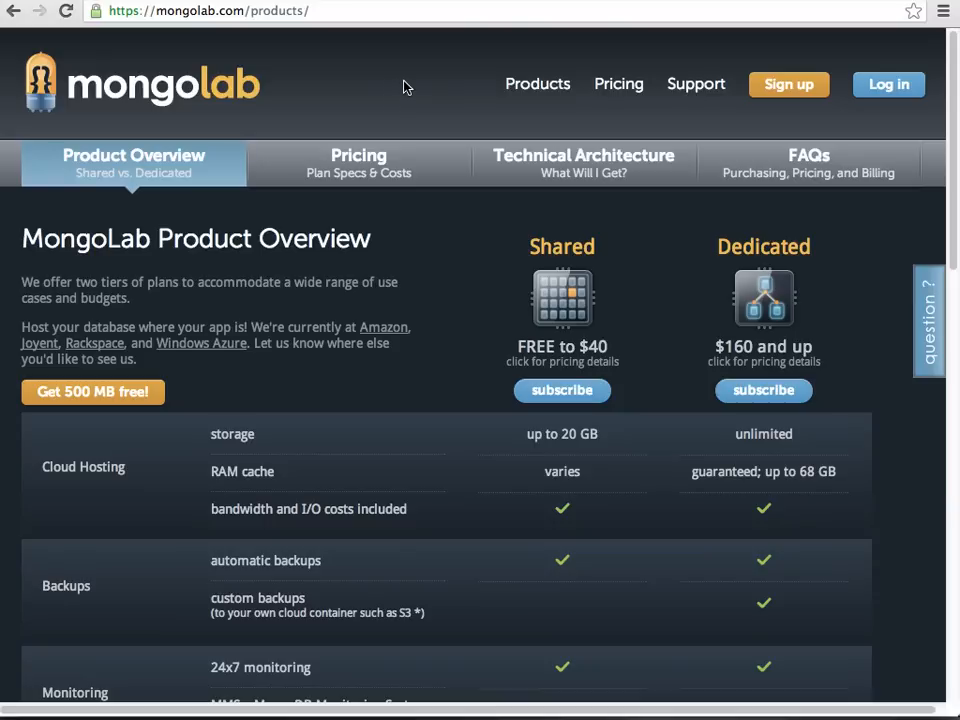
{"action": "left_click", "coordinate": [618, 84]}
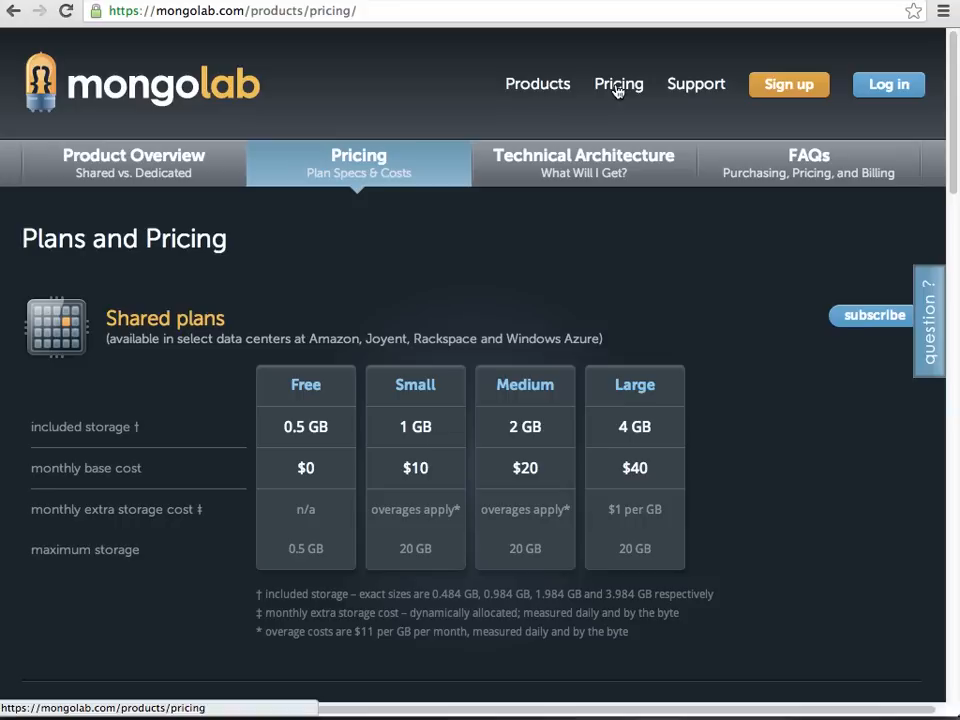
{"action": "mouse_move", "coordinate": [288, 548]}
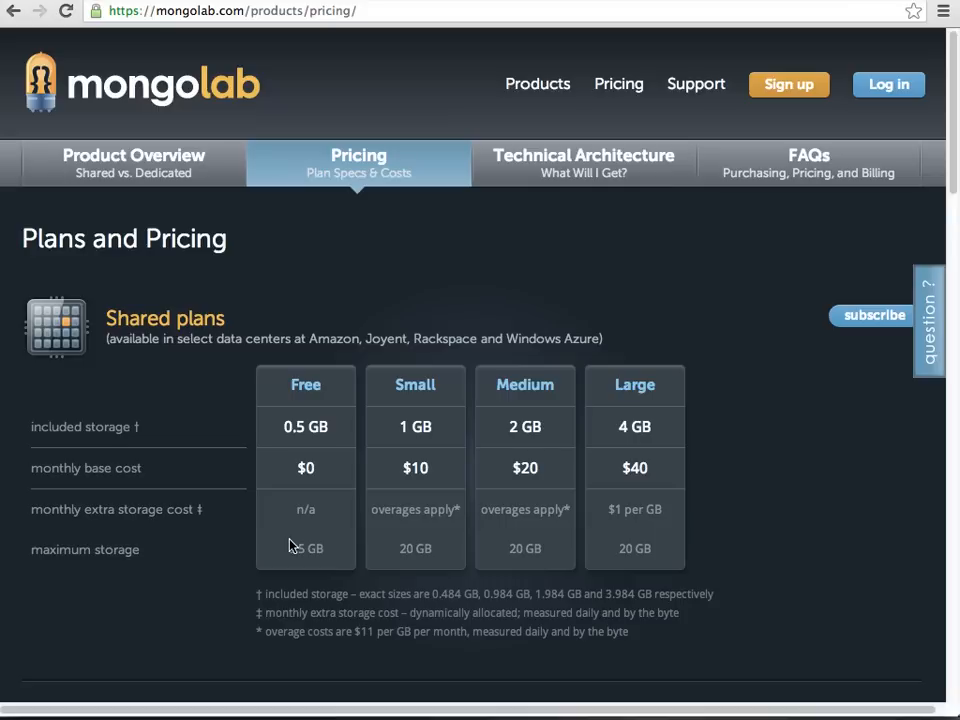
{"action": "mouse_move", "coordinate": [140, 72]}
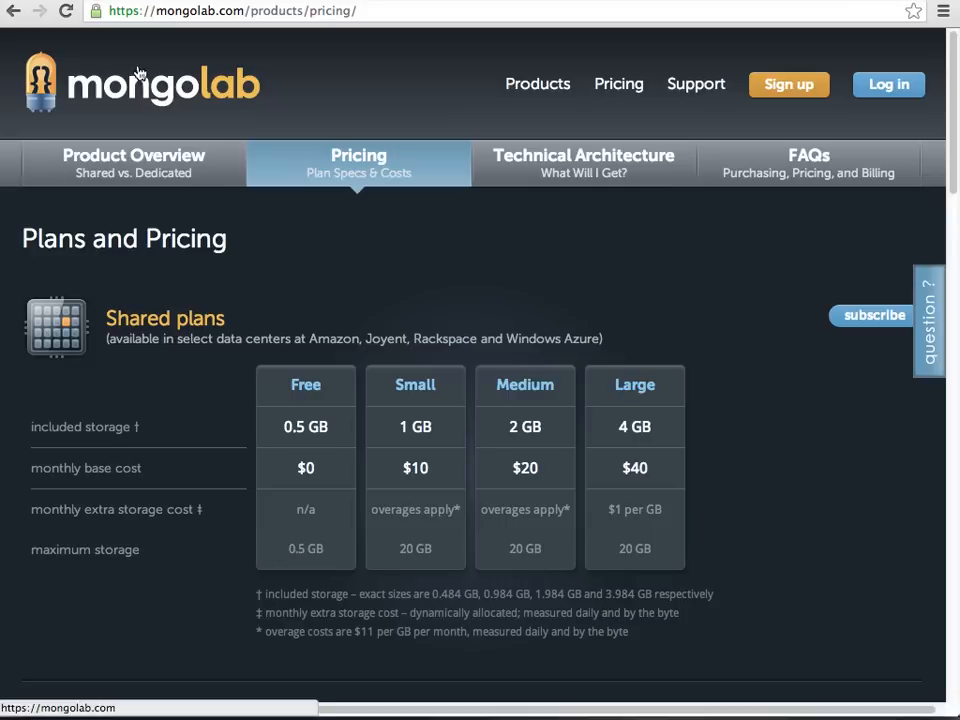
Step: Return to the MongoLab welcome page and sign in with the saved credentials
{"action": "left_click", "coordinate": [140, 82]}
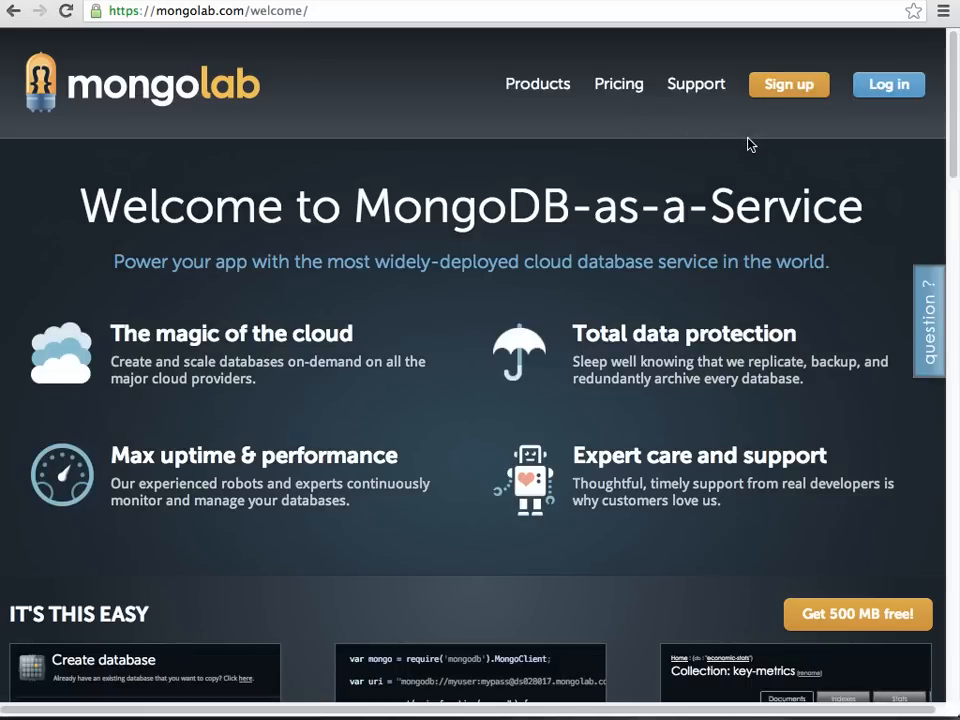
{"action": "mouse_move", "coordinate": [810, 168]}
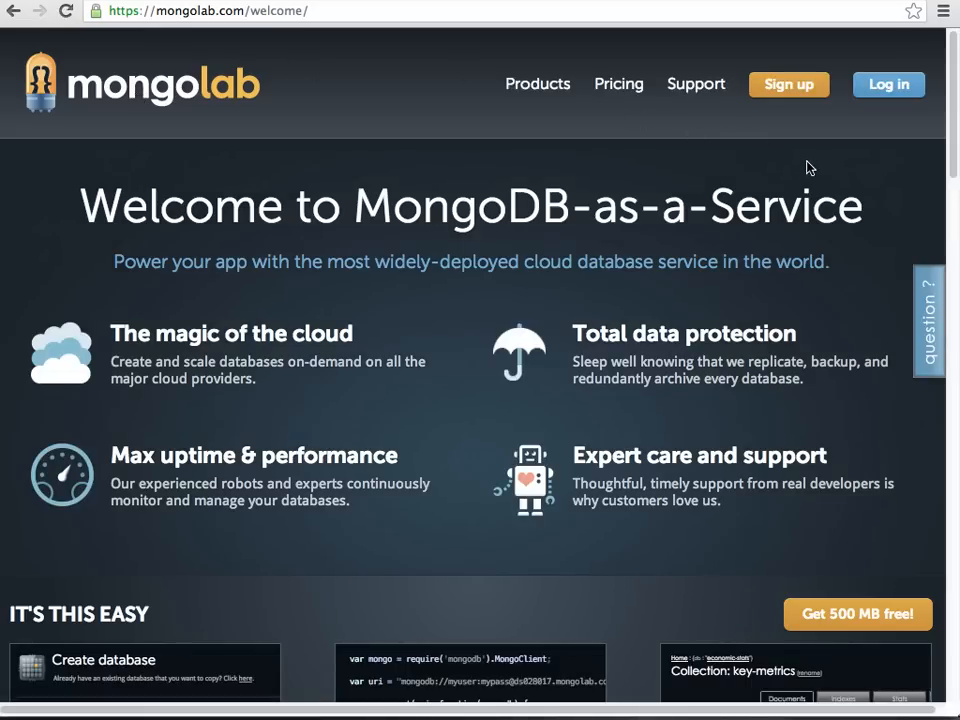
{"action": "left_click", "coordinate": [888, 84]}
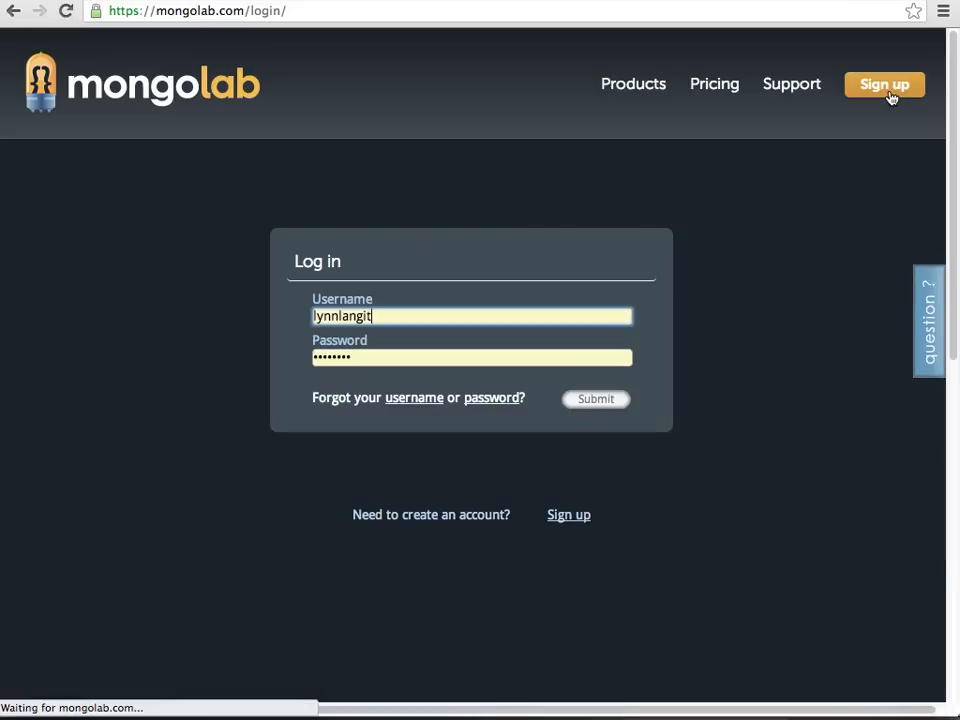
{"action": "left_click", "coordinate": [595, 399]}
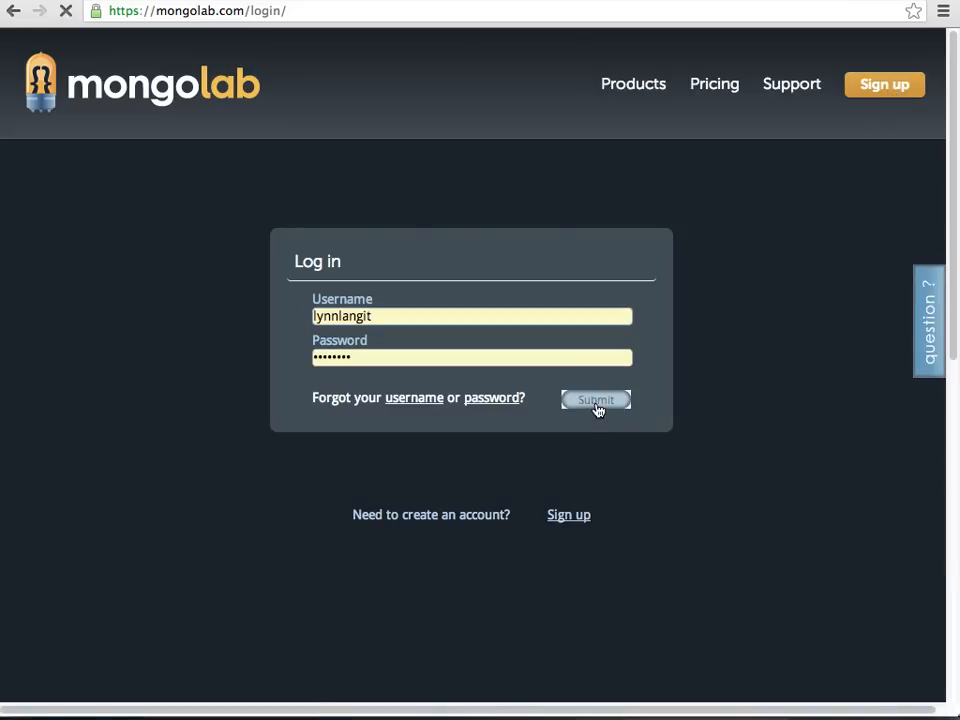
{"action": "left_click", "coordinate": [596, 400]}
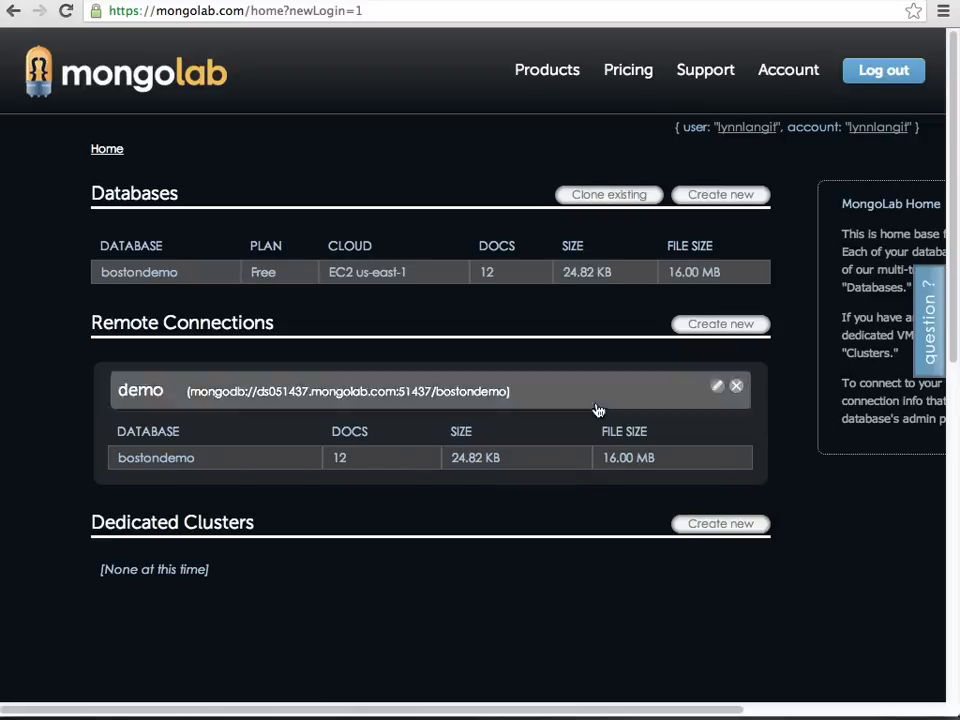
{"action": "mouse_move", "coordinate": [140, 290]}
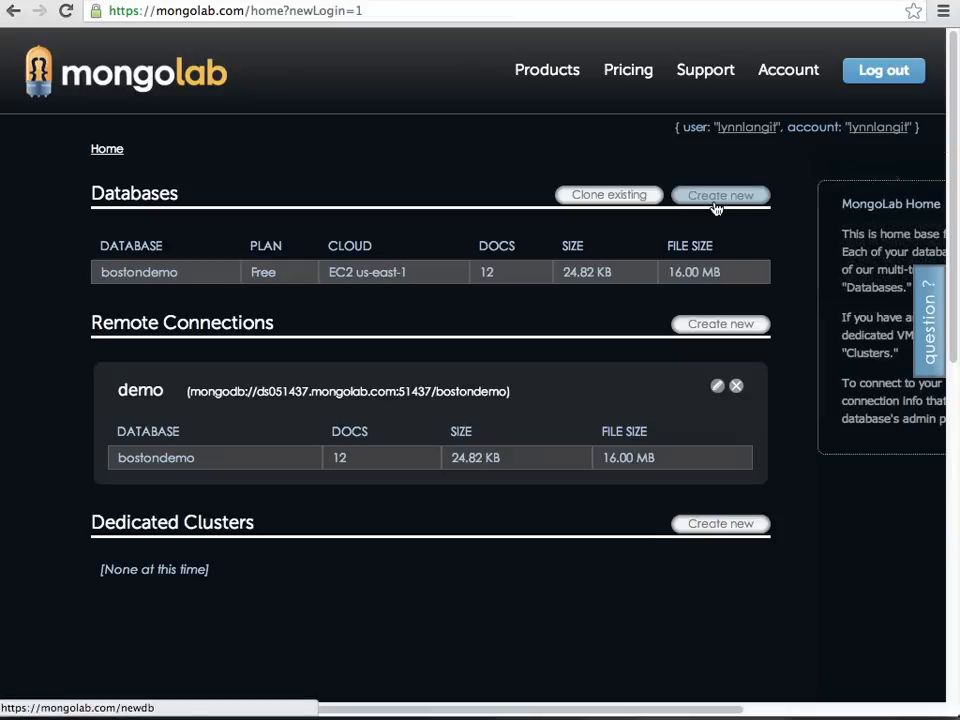
Step: Open the Create Shared Plan database form and focus the database name field
{"action": "left_click", "coordinate": [719, 195]}
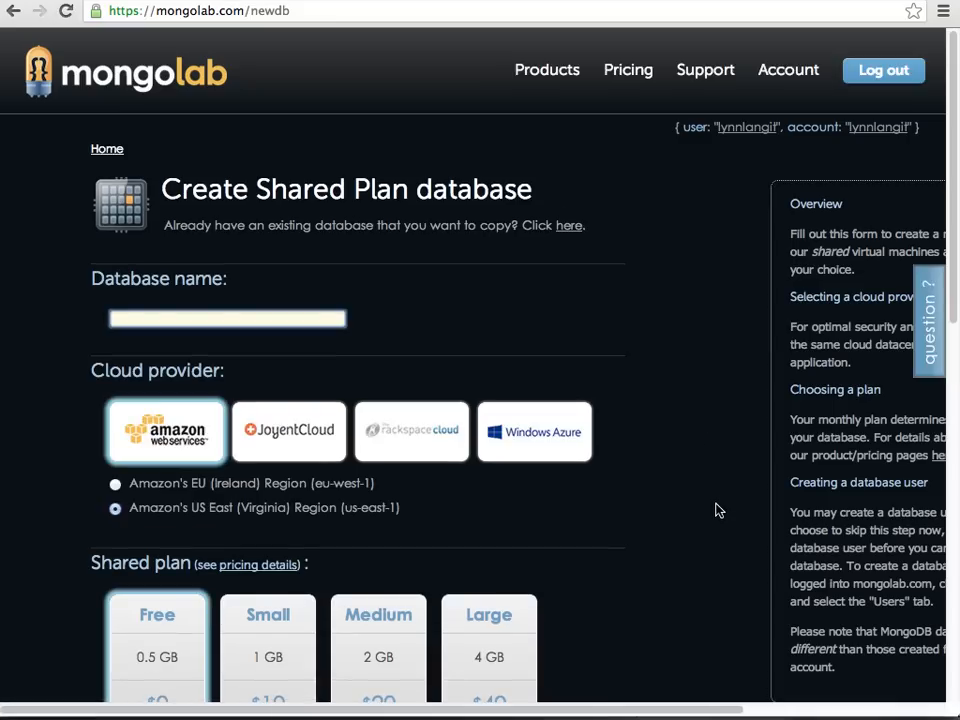
{"action": "scroll", "scroll_direction": "down", "scroll_amount": 3}
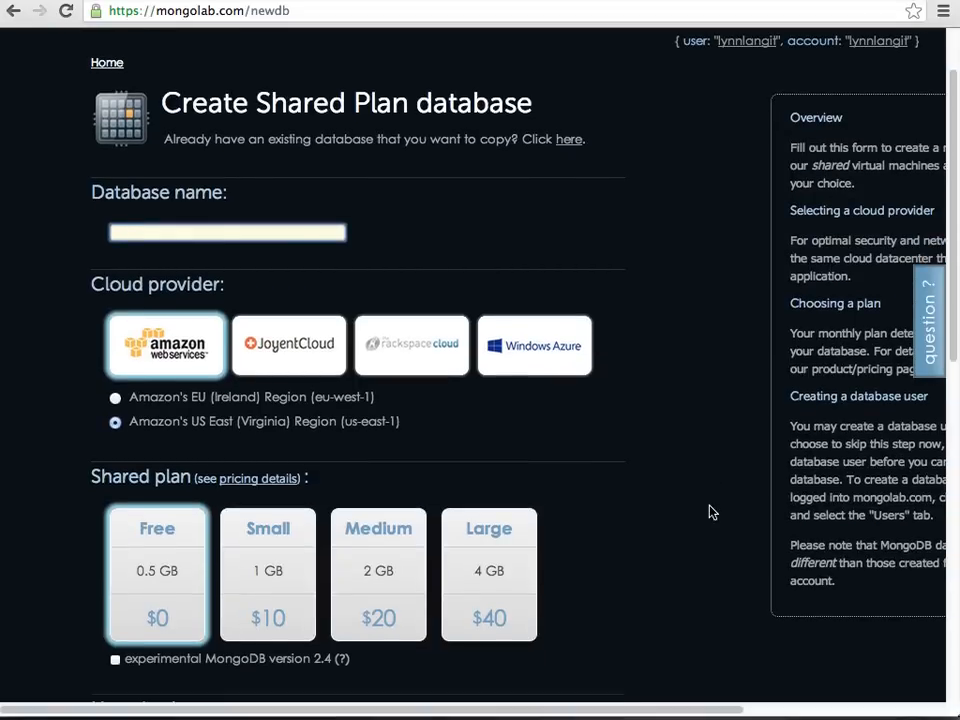
{"action": "left_click", "coordinate": [227, 232]}
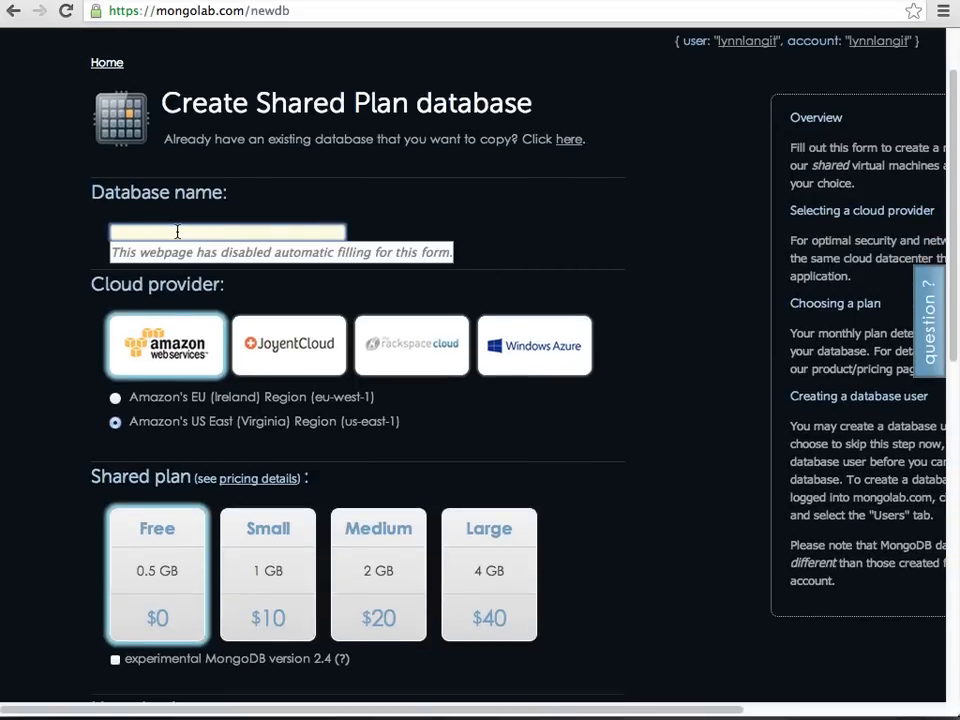
Step: Enter the database name 'lyynn_abc_day', deleting a stray trailing 7
{"action": "type", "text": "ly"}
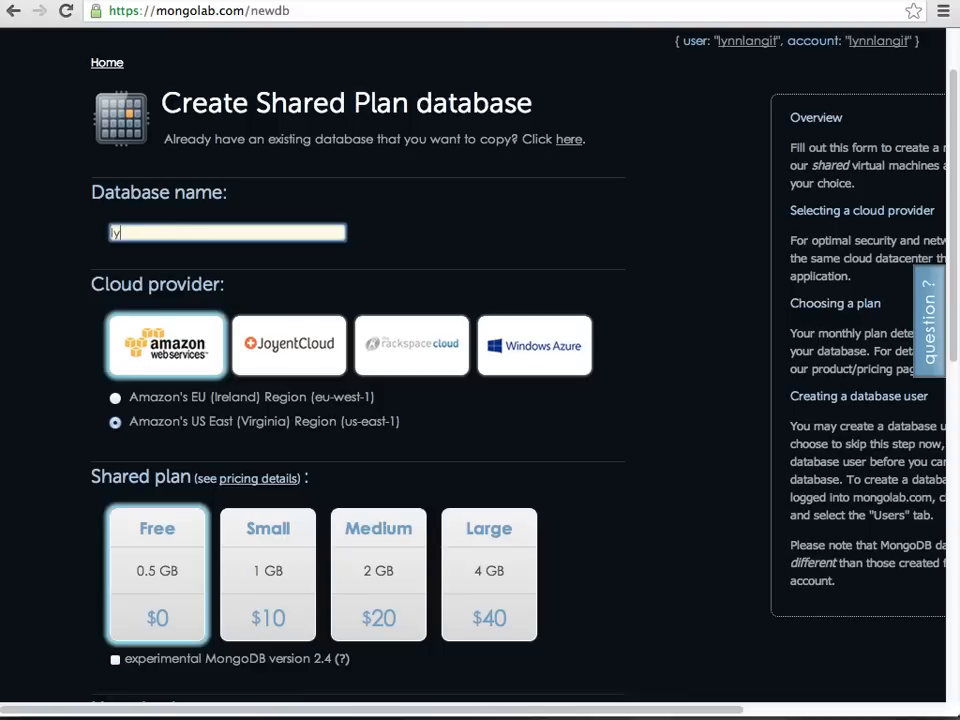
{"action": "type", "text": "ynn_"}
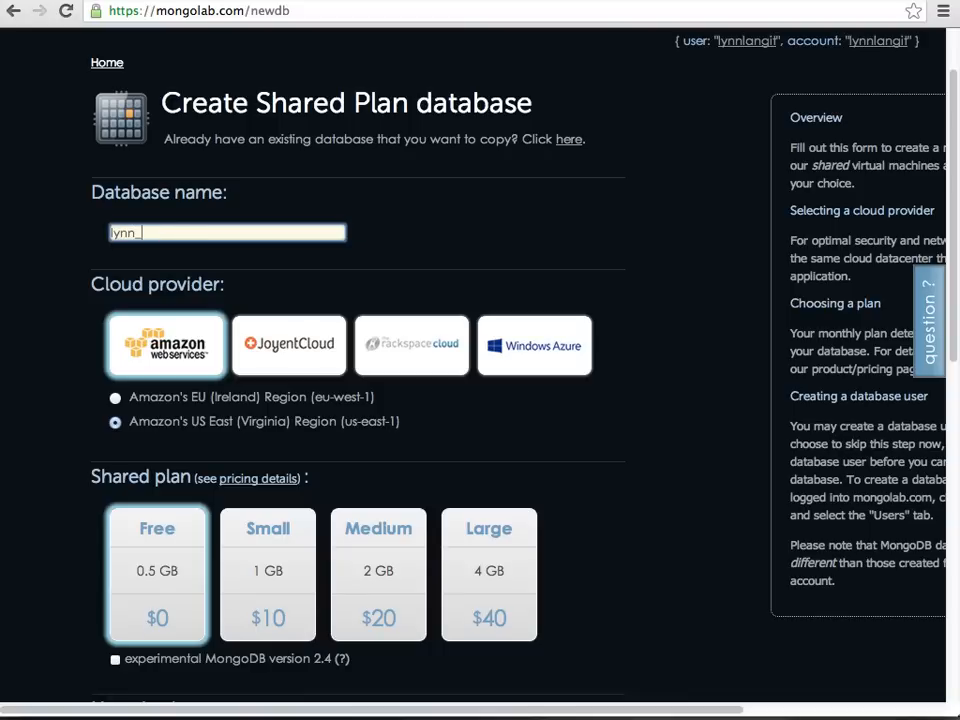
{"action": "type", "text": "abc"}
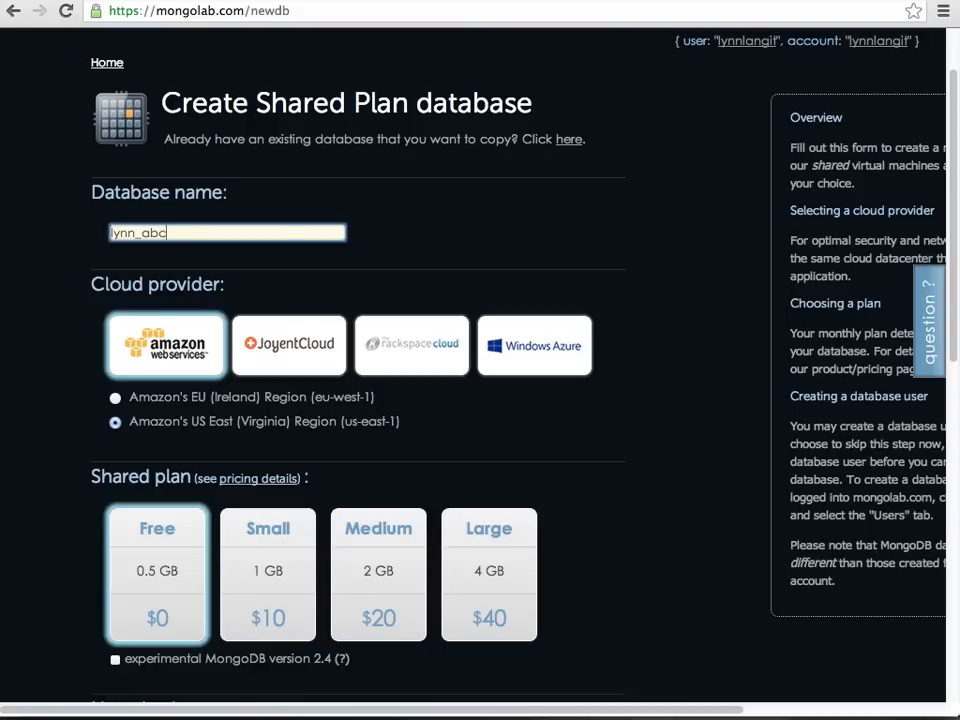
{"action": "type", "text": "_day7"}
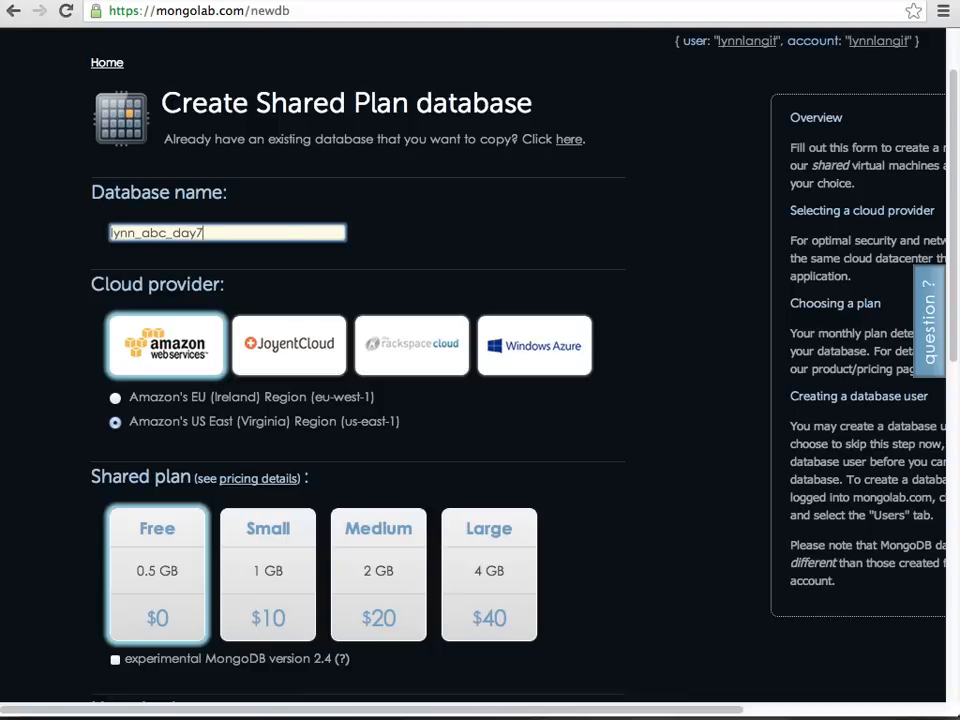
{"action": "key", "text": "Backspace"}
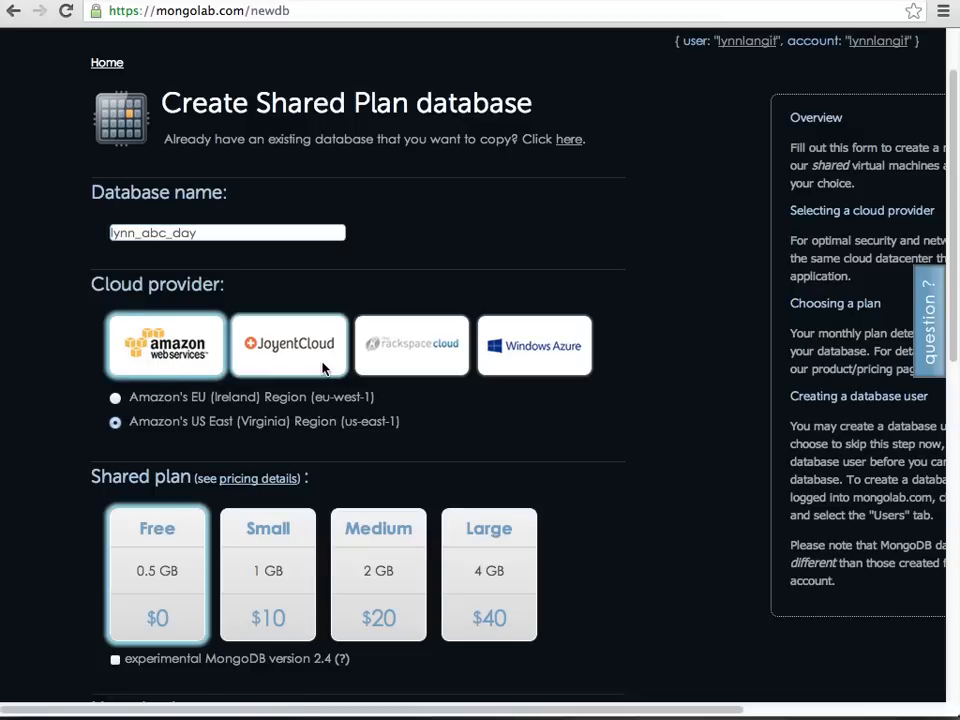
{"action": "left_click", "coordinate": [411, 345]}
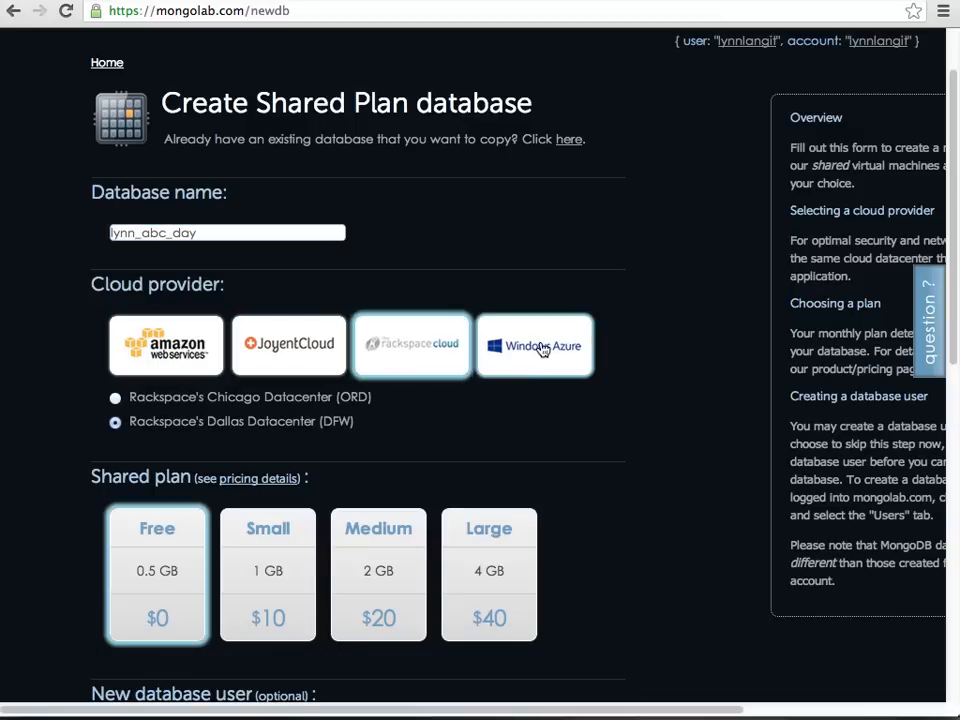
{"action": "left_click", "coordinate": [535, 345]}
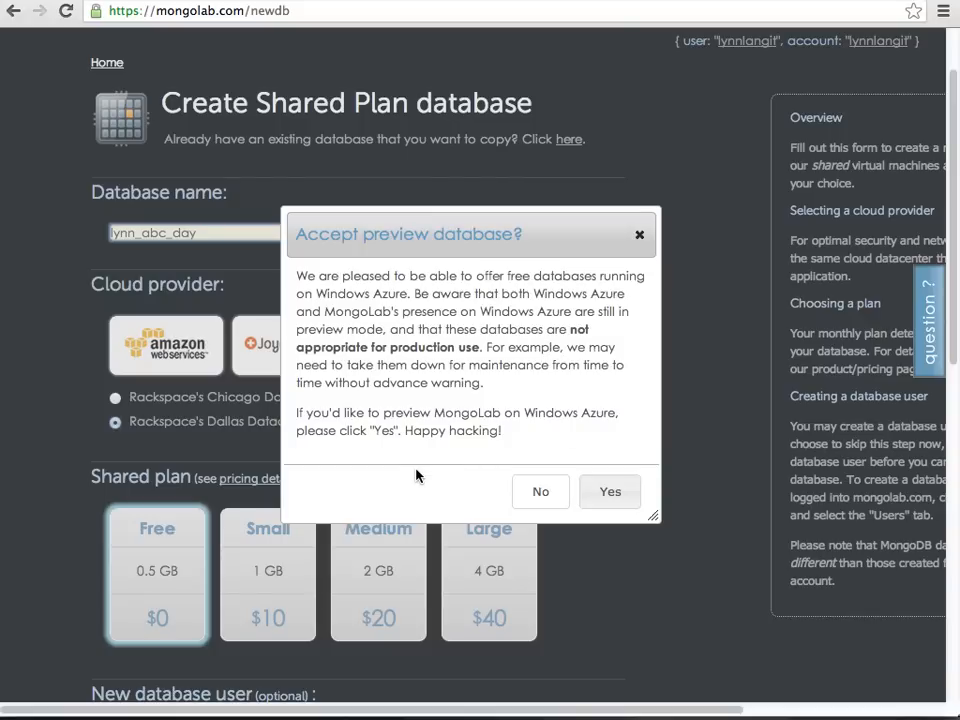
{"action": "mouse_move", "coordinate": [501, 298]}
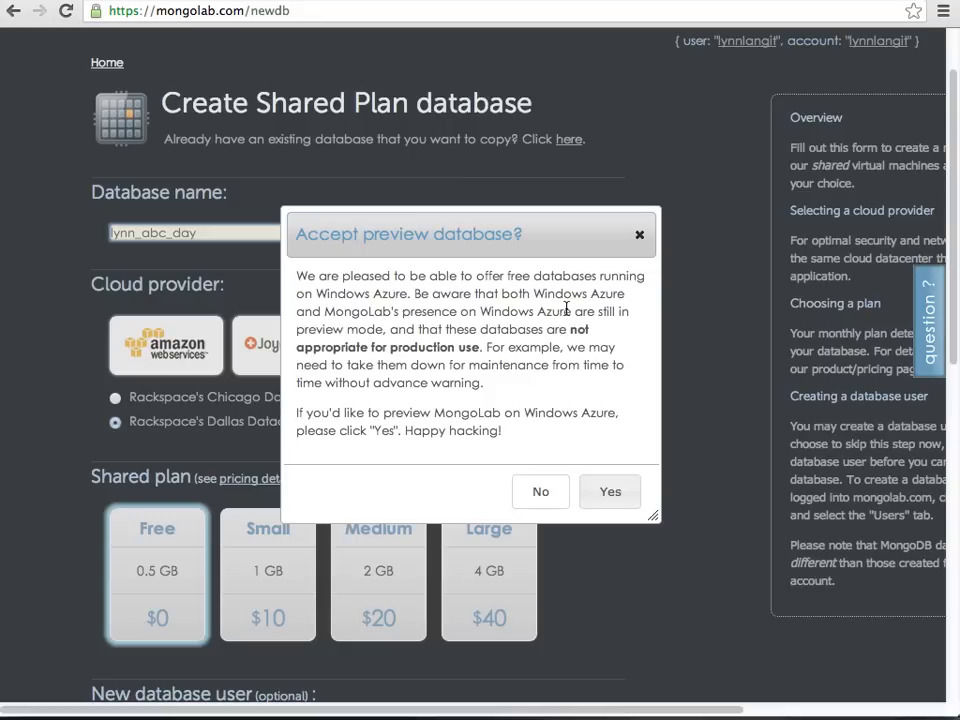
{"action": "mouse_move", "coordinate": [540, 497]}
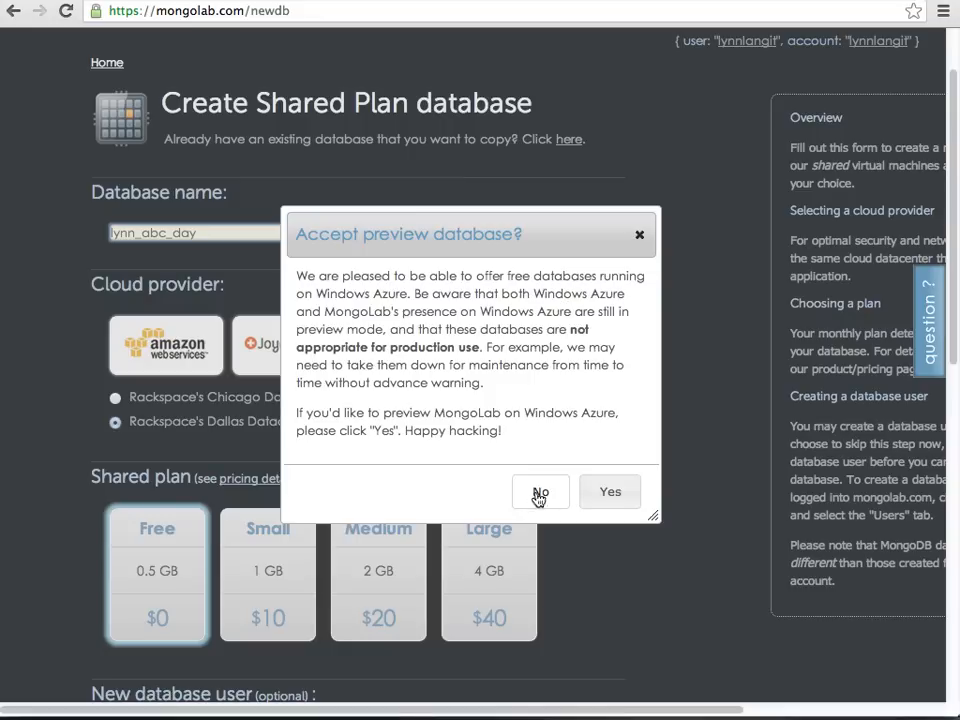
{"action": "left_click", "coordinate": [540, 491]}
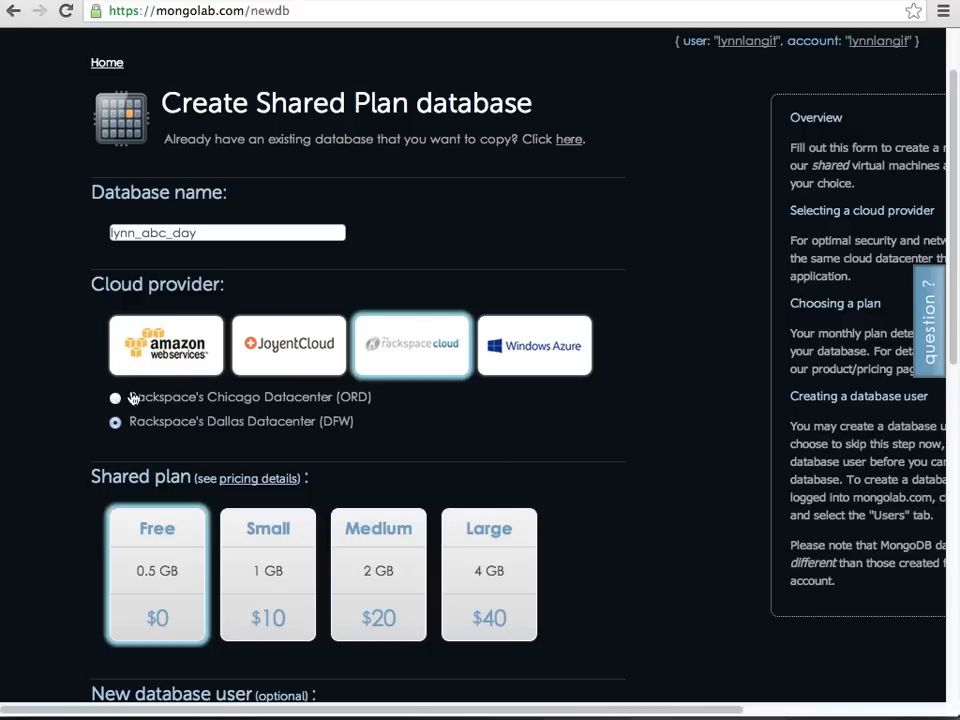
{"action": "left_click", "coordinate": [165, 345]}
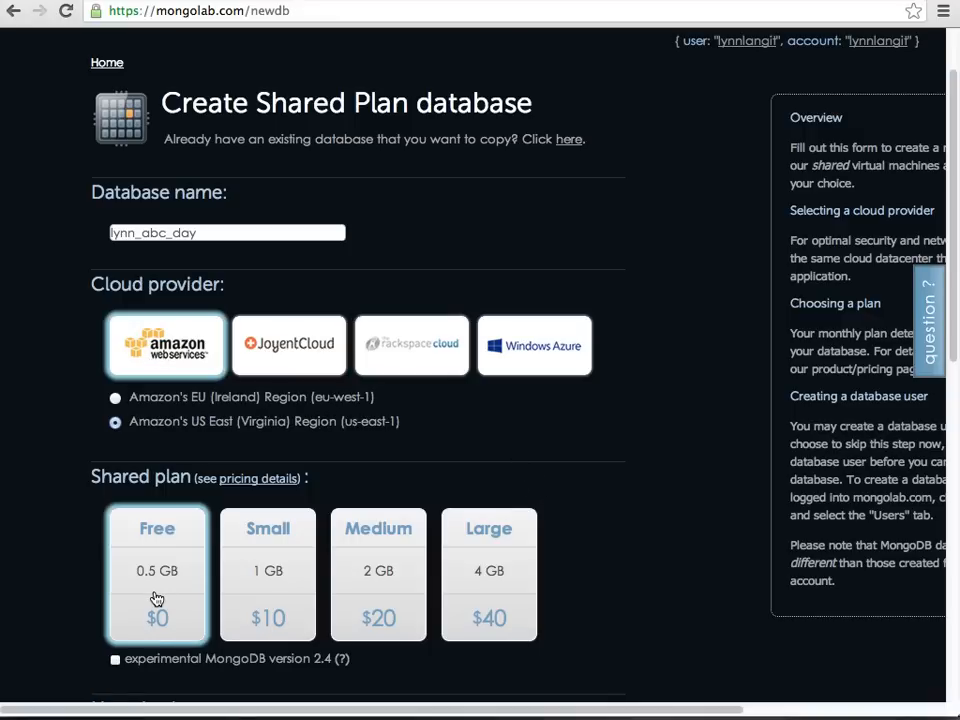
{"action": "scroll", "scroll_direction": "down", "scroll_amount": 3}
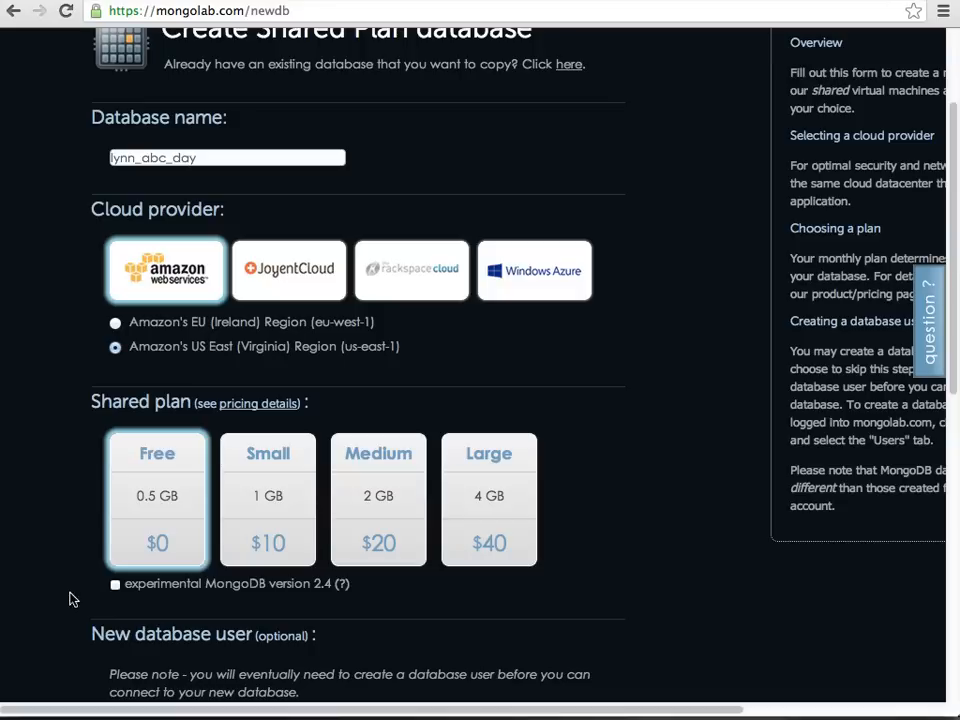
{"action": "mouse_move", "coordinate": [220, 602]}
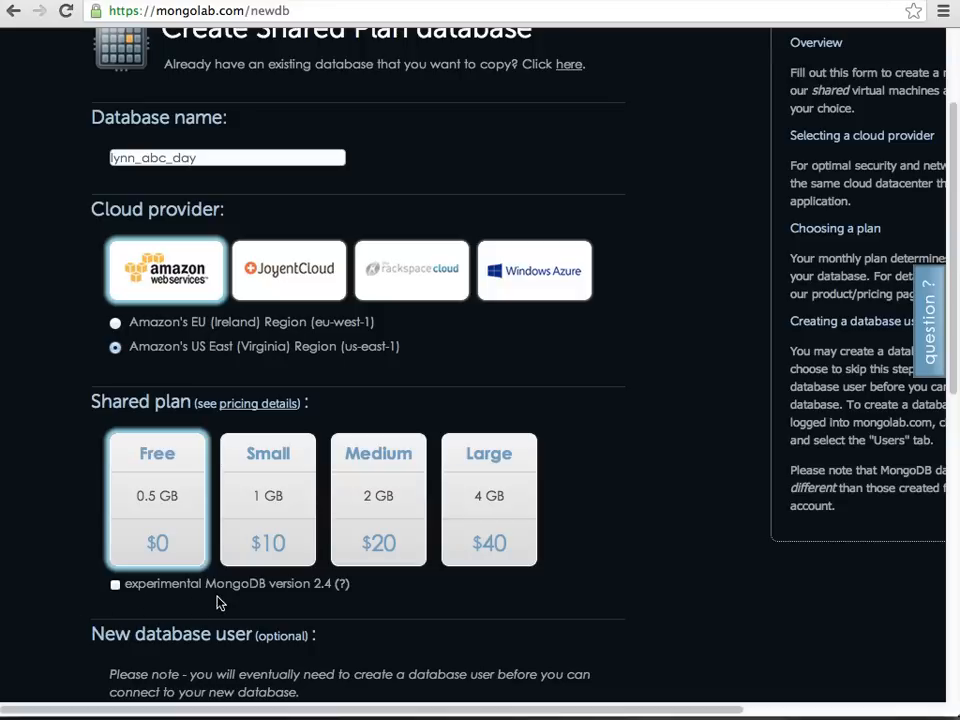
{"action": "scroll", "scroll_direction": "down", "scroll_amount": 3}
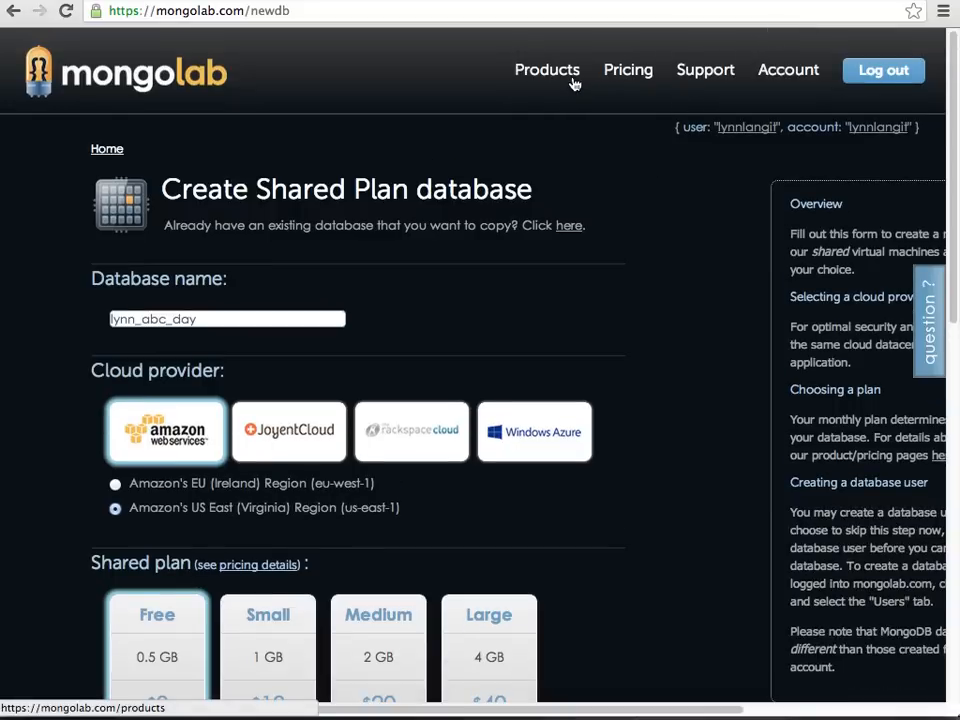
{"action": "mouse_move", "coordinate": [107, 155]}
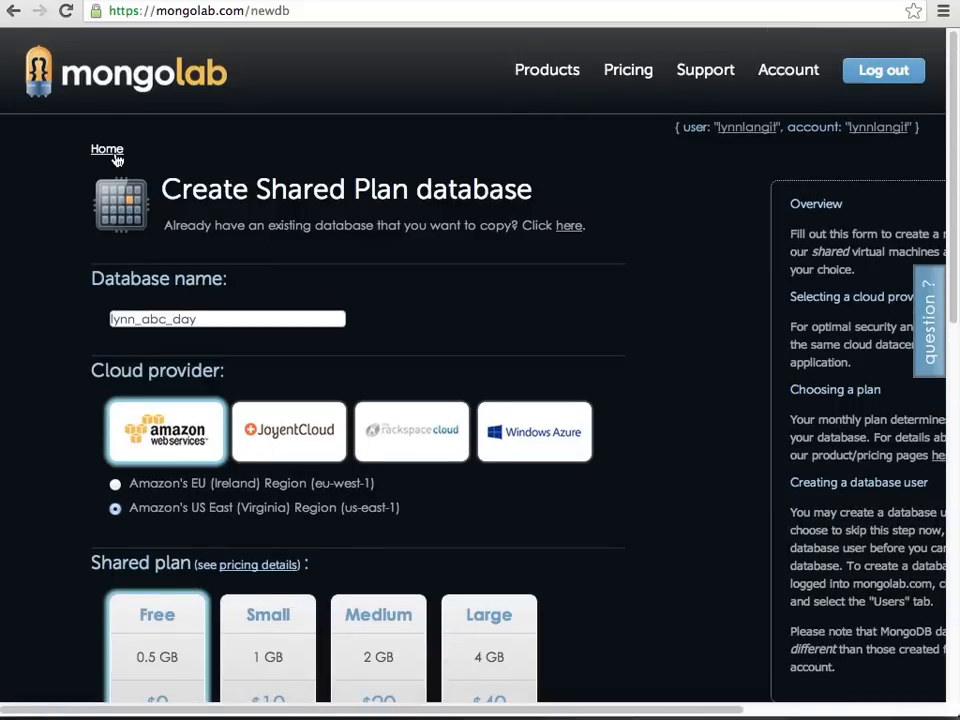
Step: Return to the account home and open the bostondemo database
{"action": "left_click", "coordinate": [107, 149]}
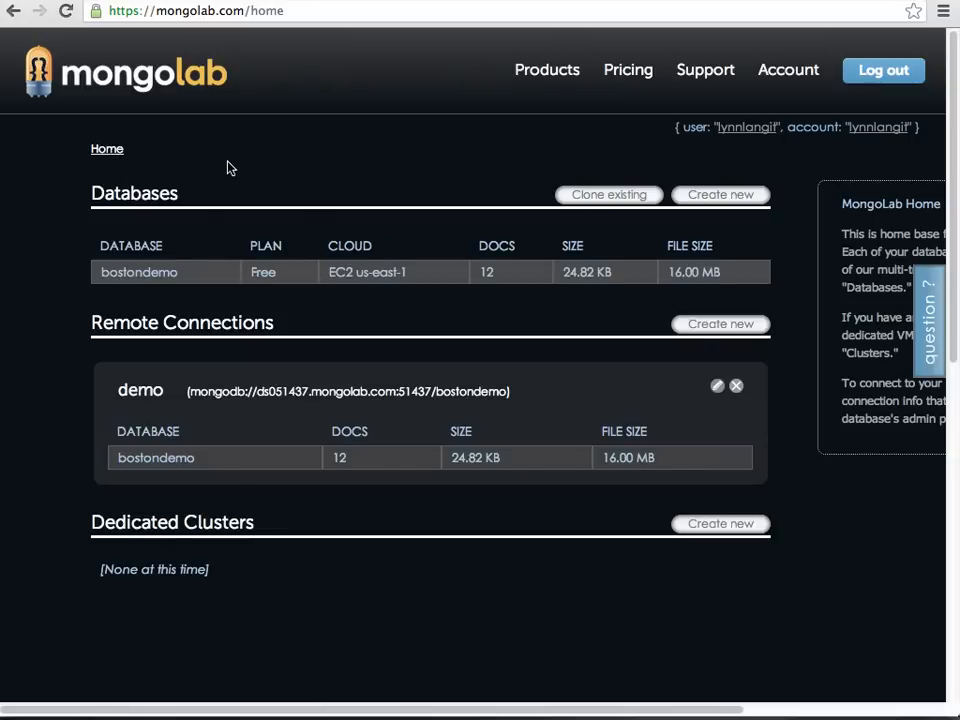
{"action": "mouse_move", "coordinate": [490, 294]}
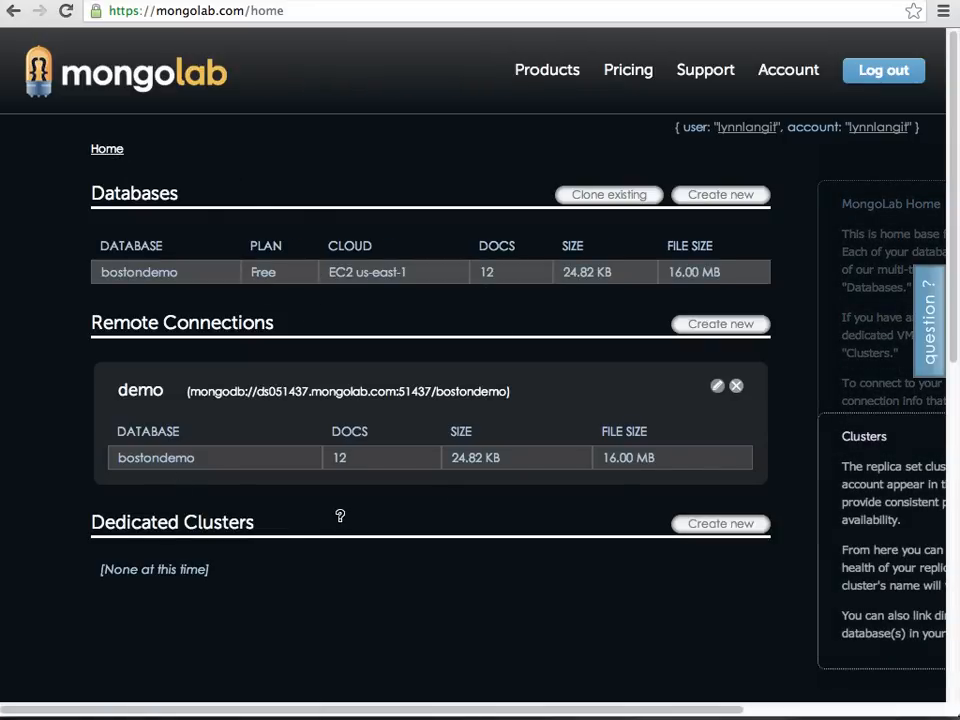
{"action": "left_click", "coordinate": [138, 272]}
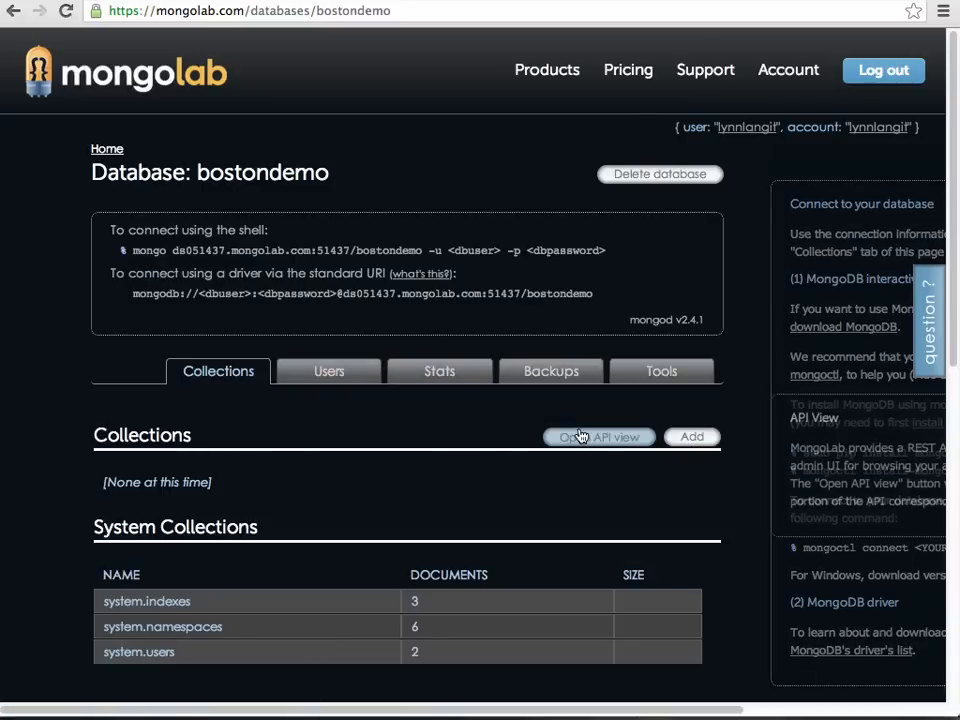
Step: Open the add-collection dialog from bostondemo's Collections section
{"action": "left_click", "coordinate": [598, 437]}
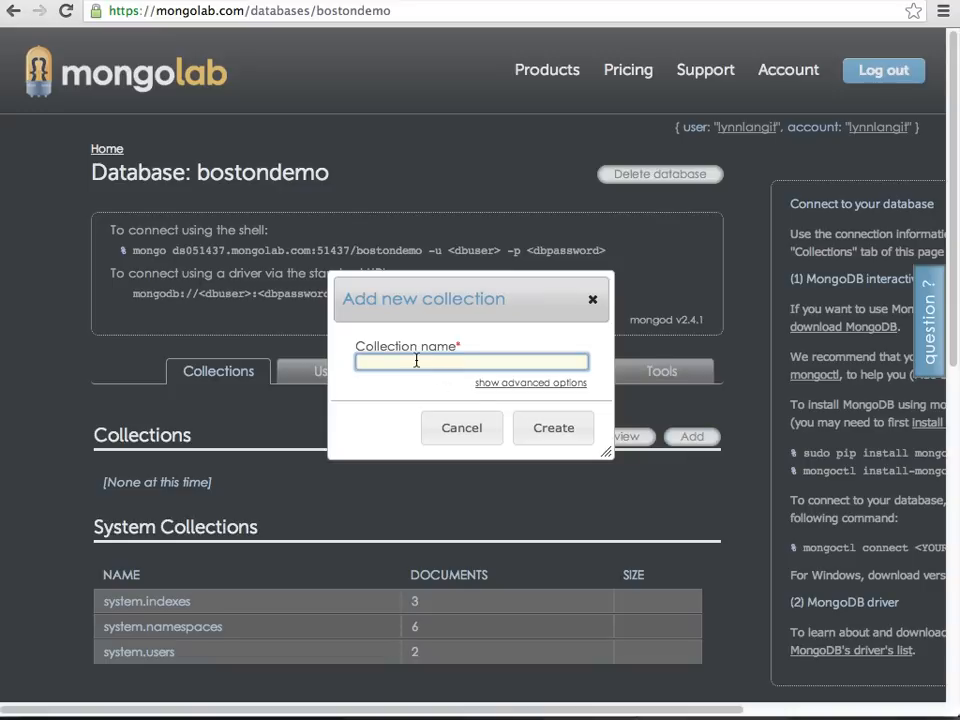
Step: Create the uncapped collection 'happyday' after revealing the advanced options
{"action": "type", "text": "happyday"}
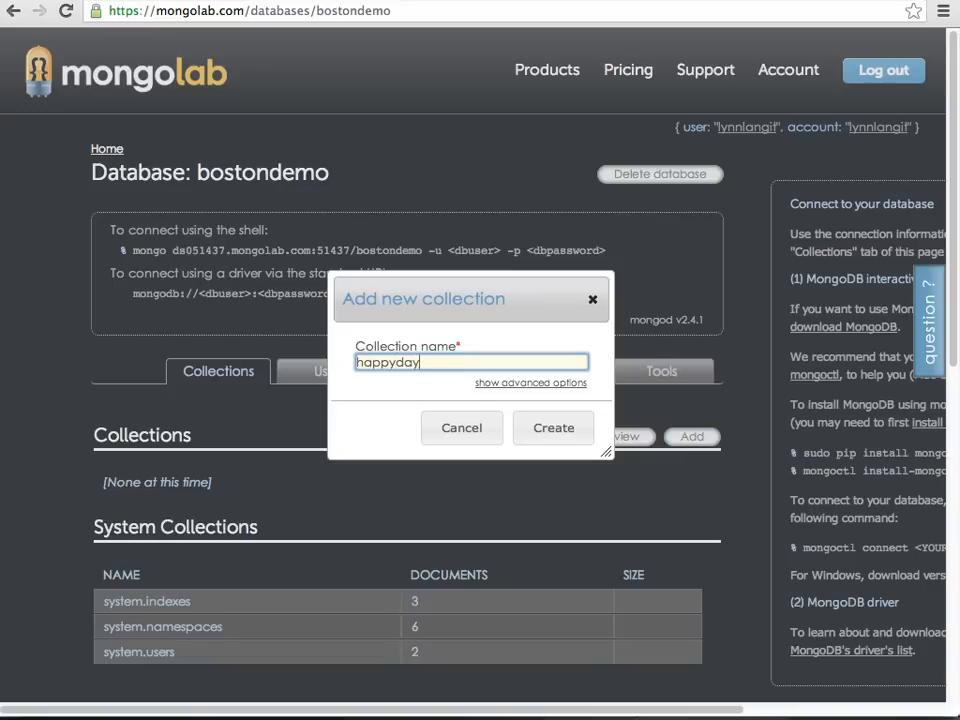
{"action": "left_click", "coordinate": [530, 383]}
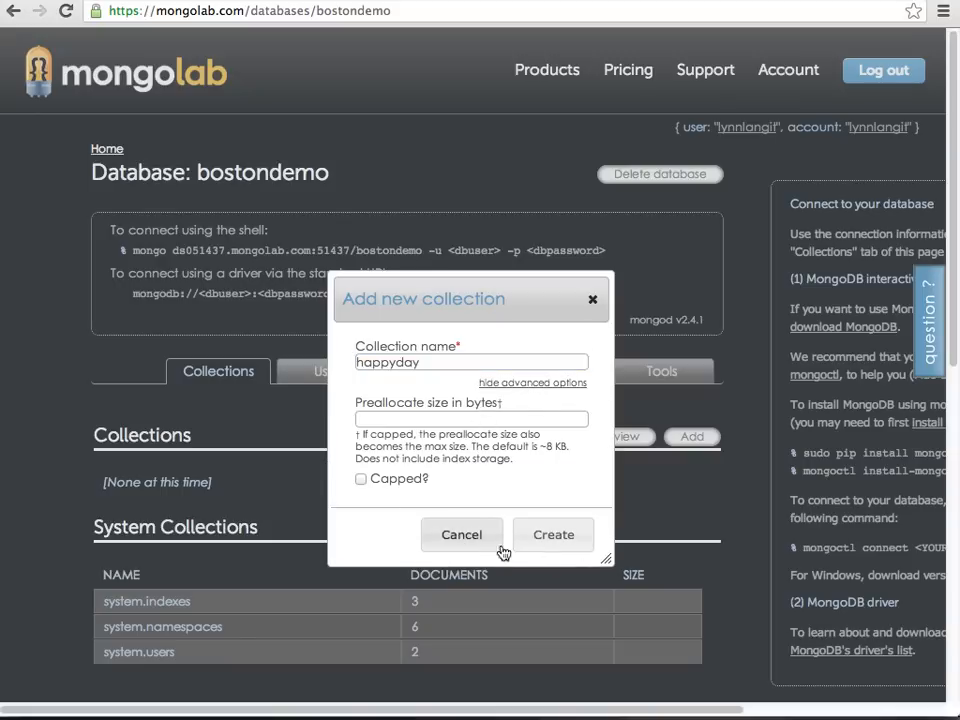
{"action": "left_click", "coordinate": [553, 534]}
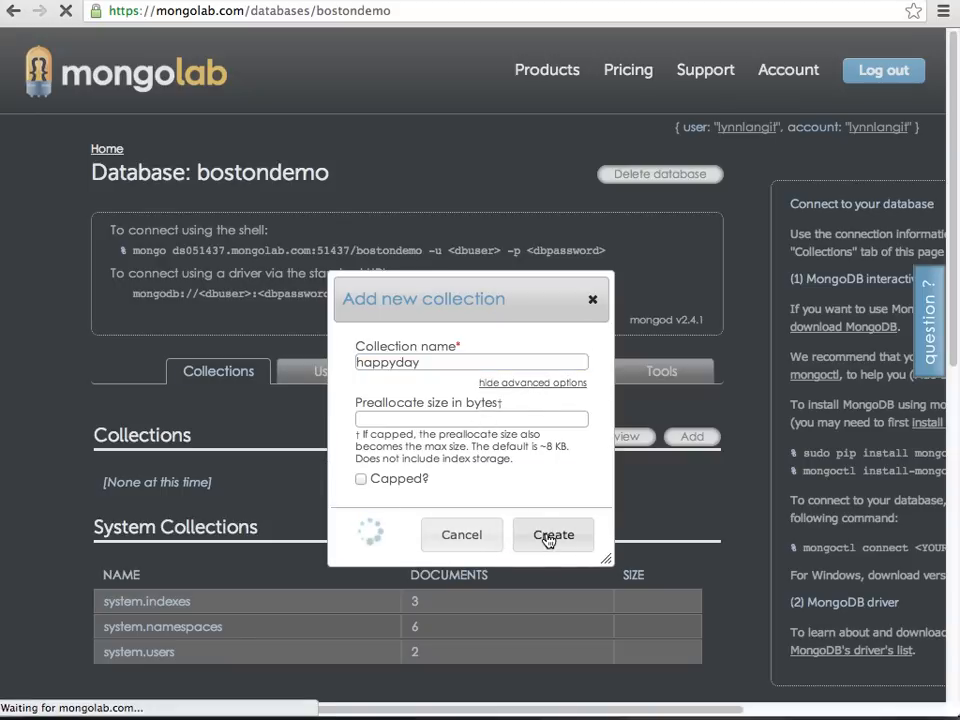
{"action": "left_click", "coordinate": [553, 534]}
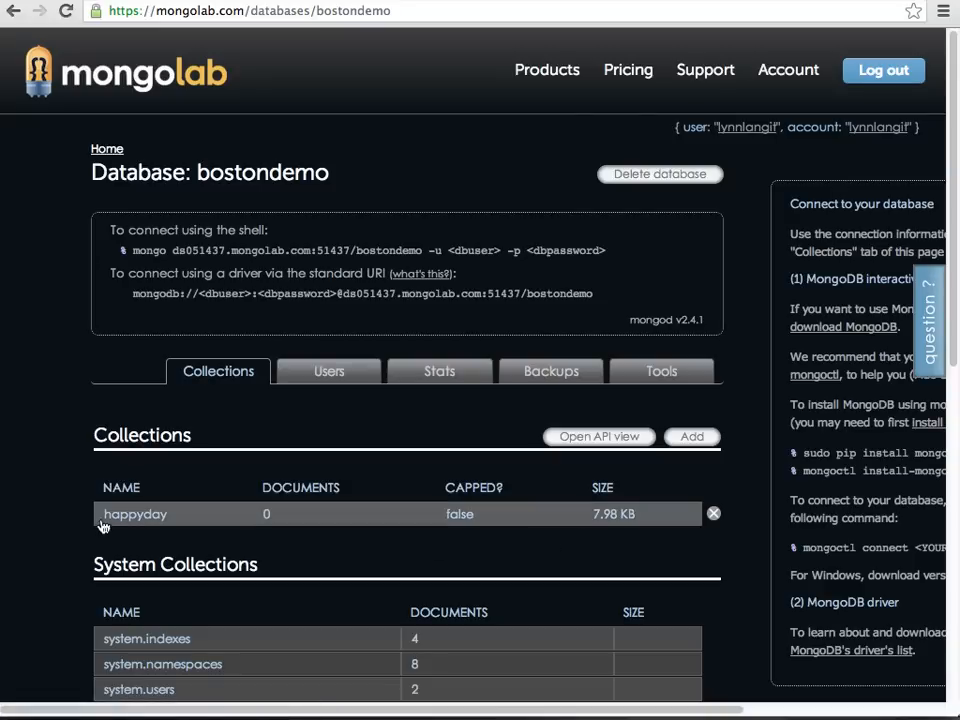
Step: Inspect happyday's empty Documents tab and default _id_ index, then return Home
{"action": "left_click", "coordinate": [135, 513]}
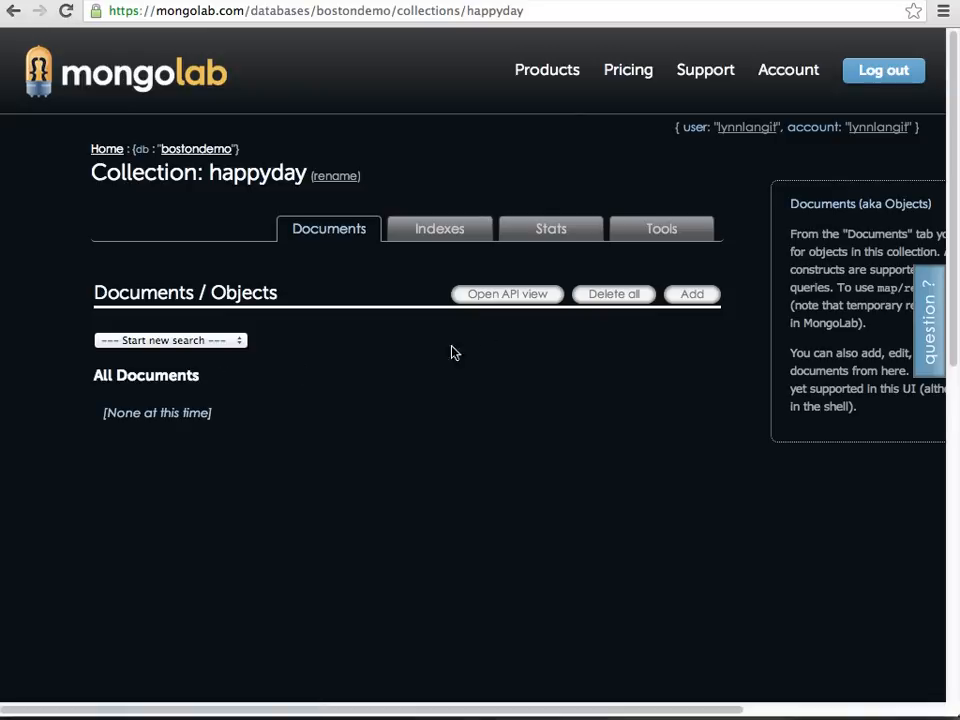
{"action": "left_click", "coordinate": [691, 293]}
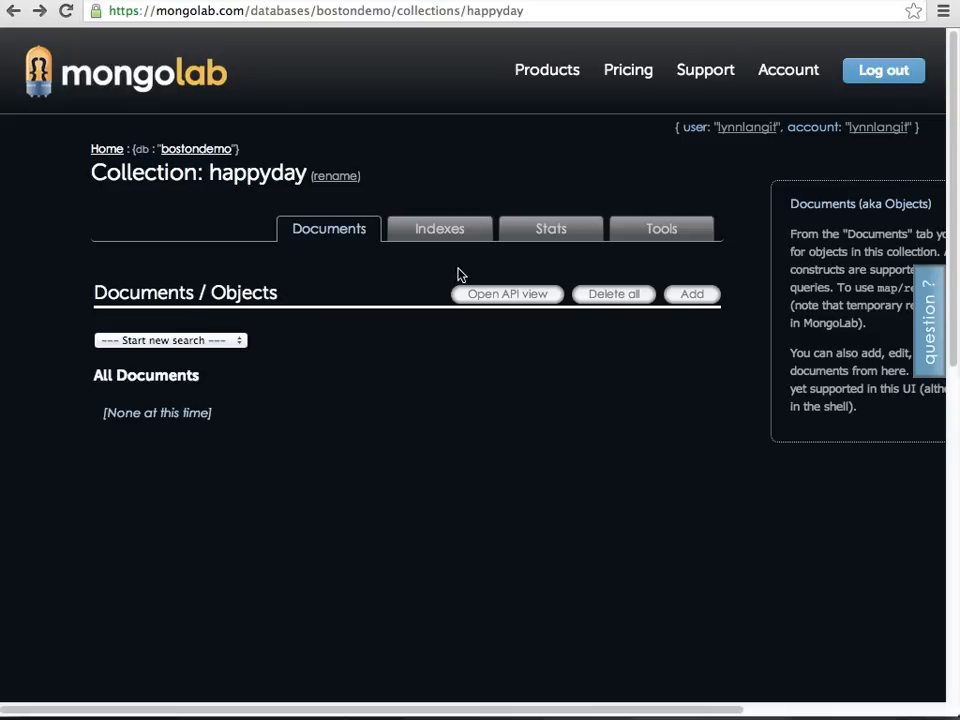
{"action": "left_click", "coordinate": [439, 228]}
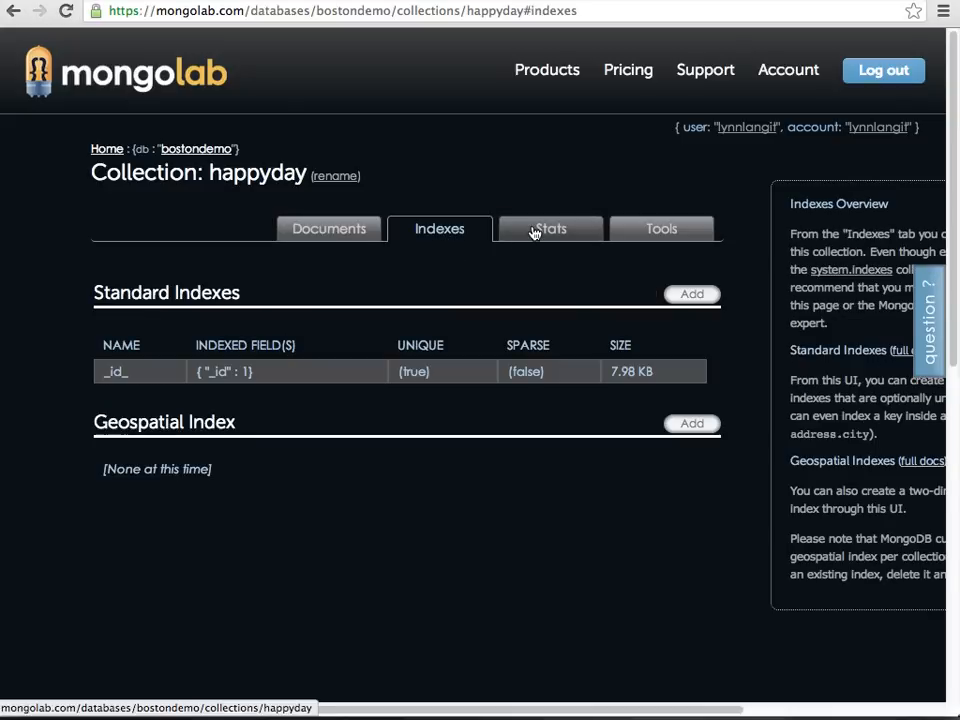
{"action": "left_click", "coordinate": [661, 228]}
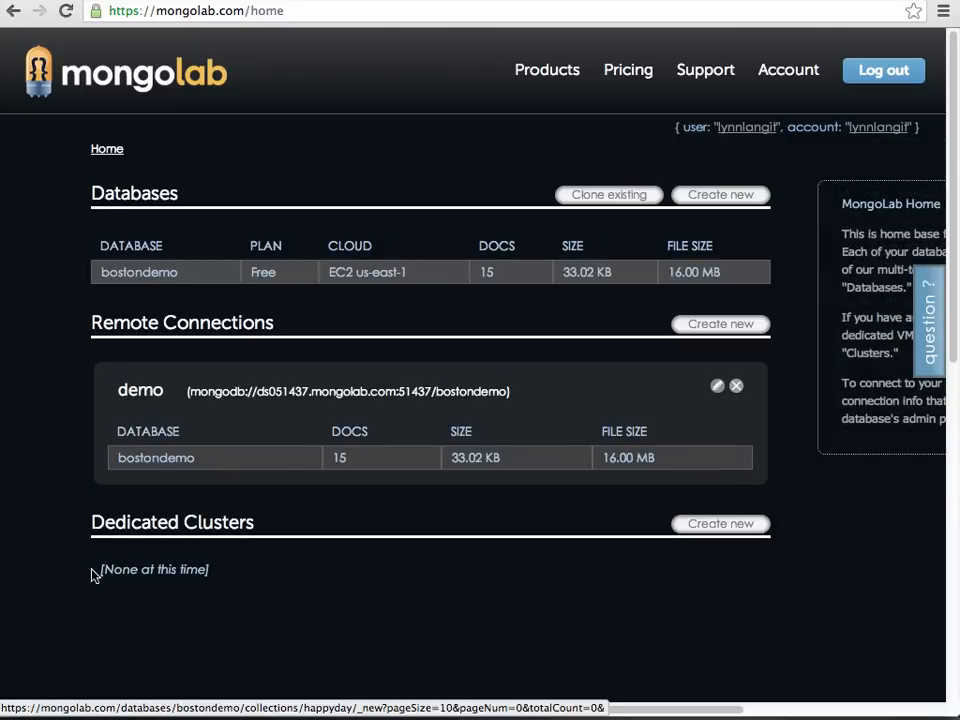
{"action": "mouse_move", "coordinate": [90, 583]}
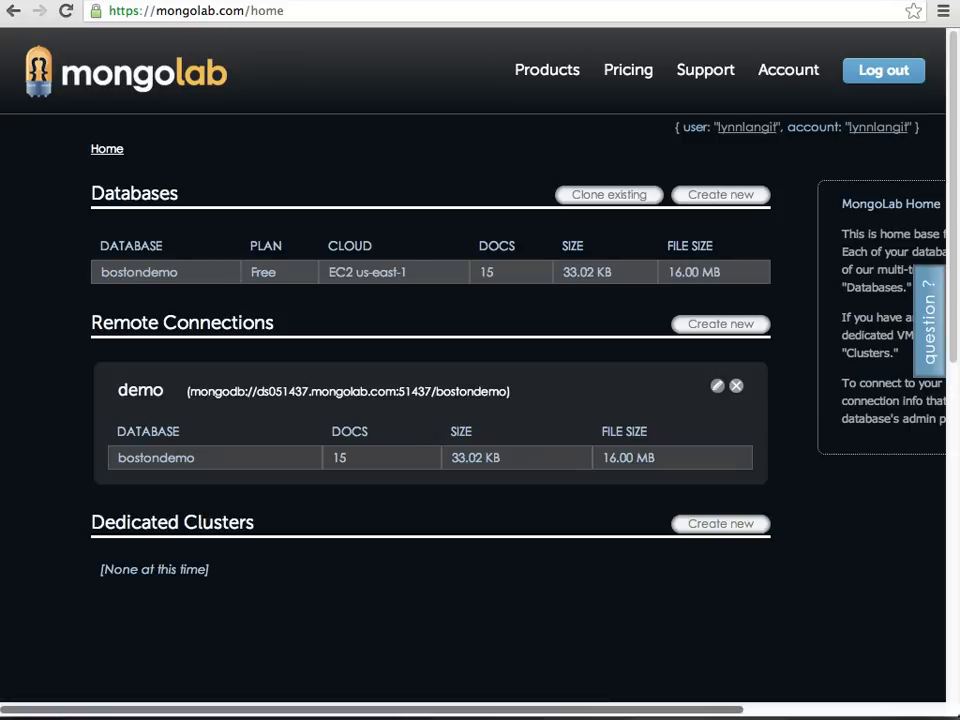
{"action": "mouse_move", "coordinate": [170, 85]}
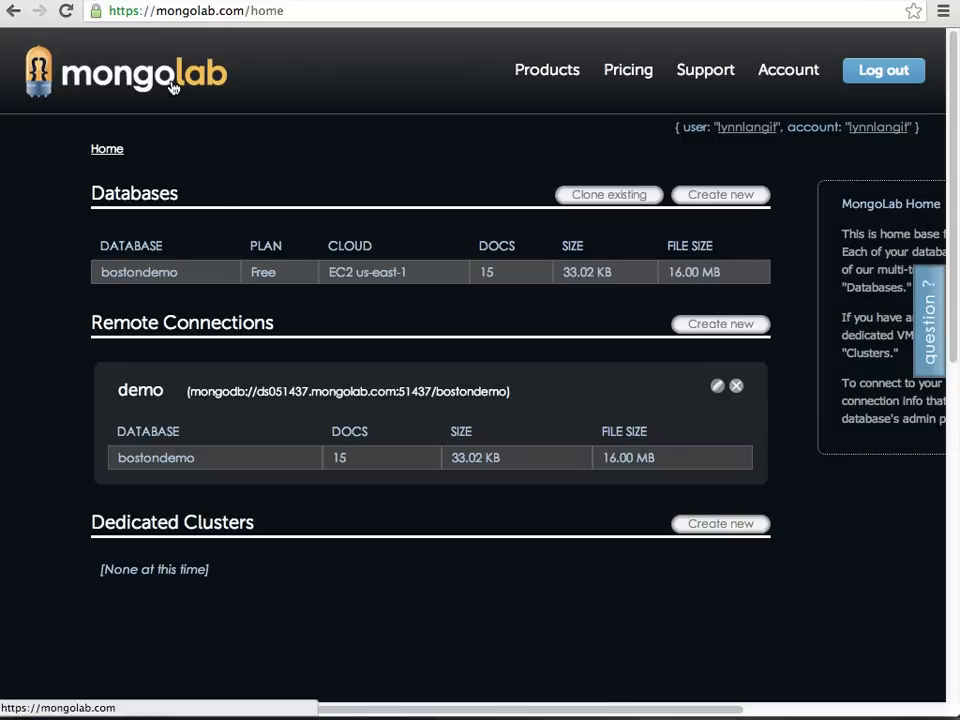